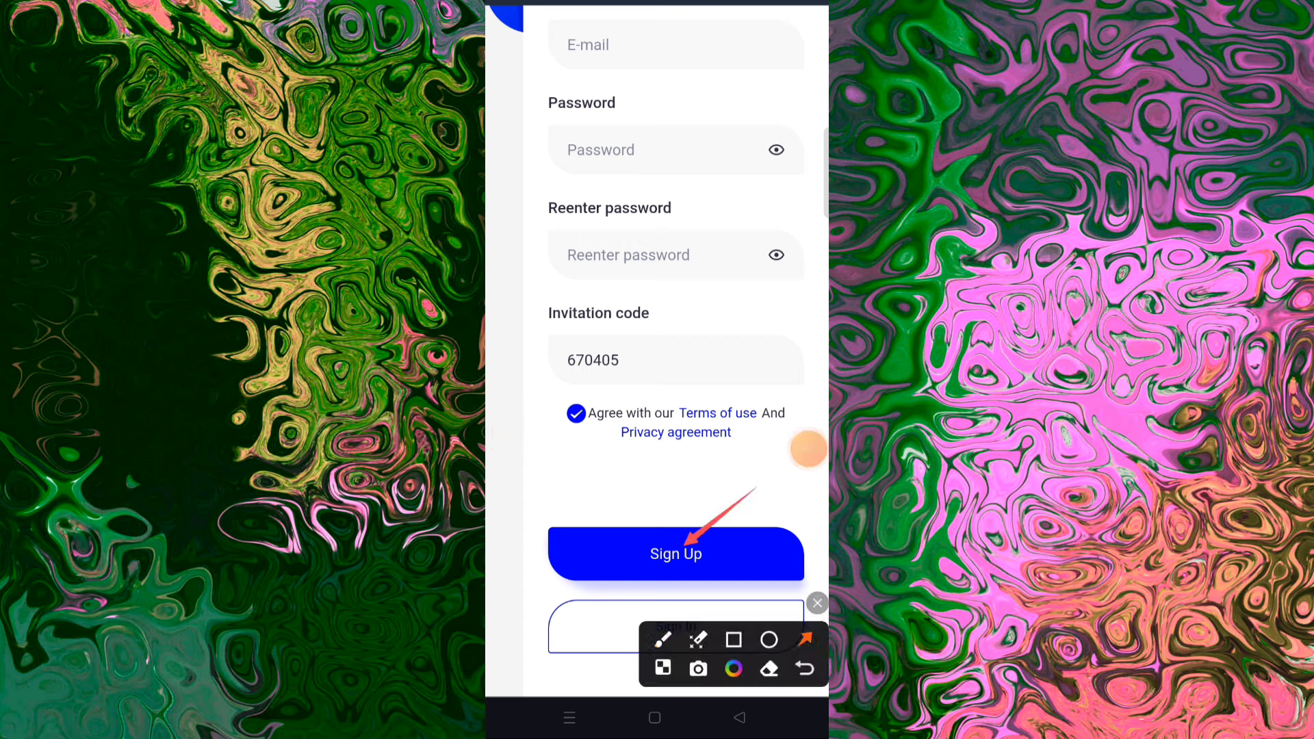
# Submit the Sign Up form, then scroll through the welcome announcement and tap I know
pyautogui.click(676, 553)
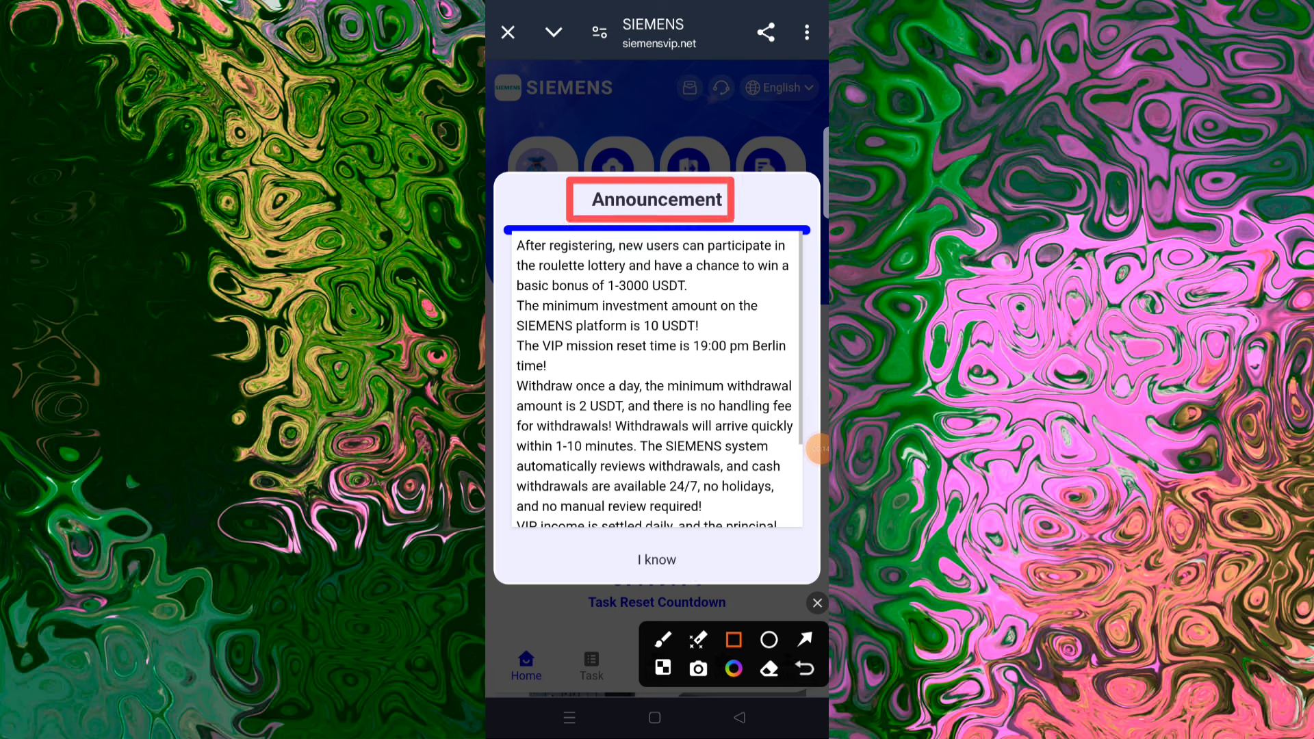
pyautogui.click(804, 640)
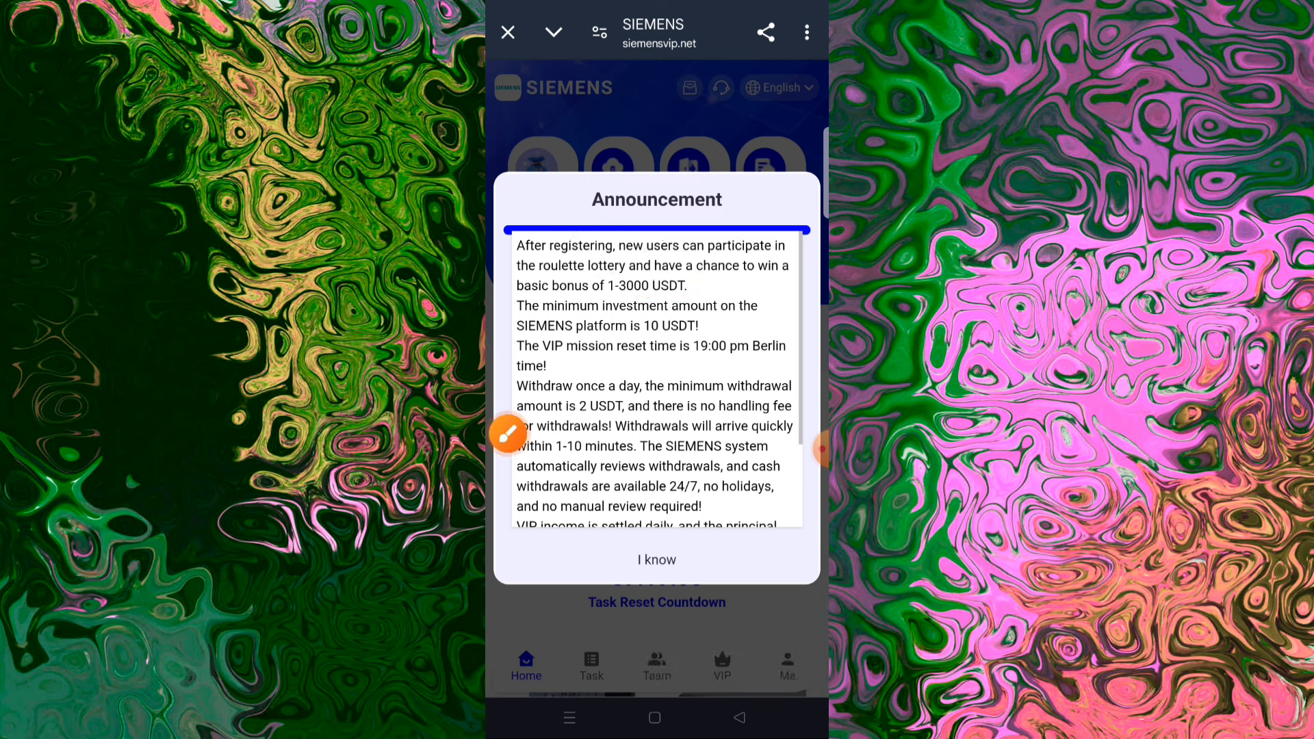
pyautogui.scroll(-3)
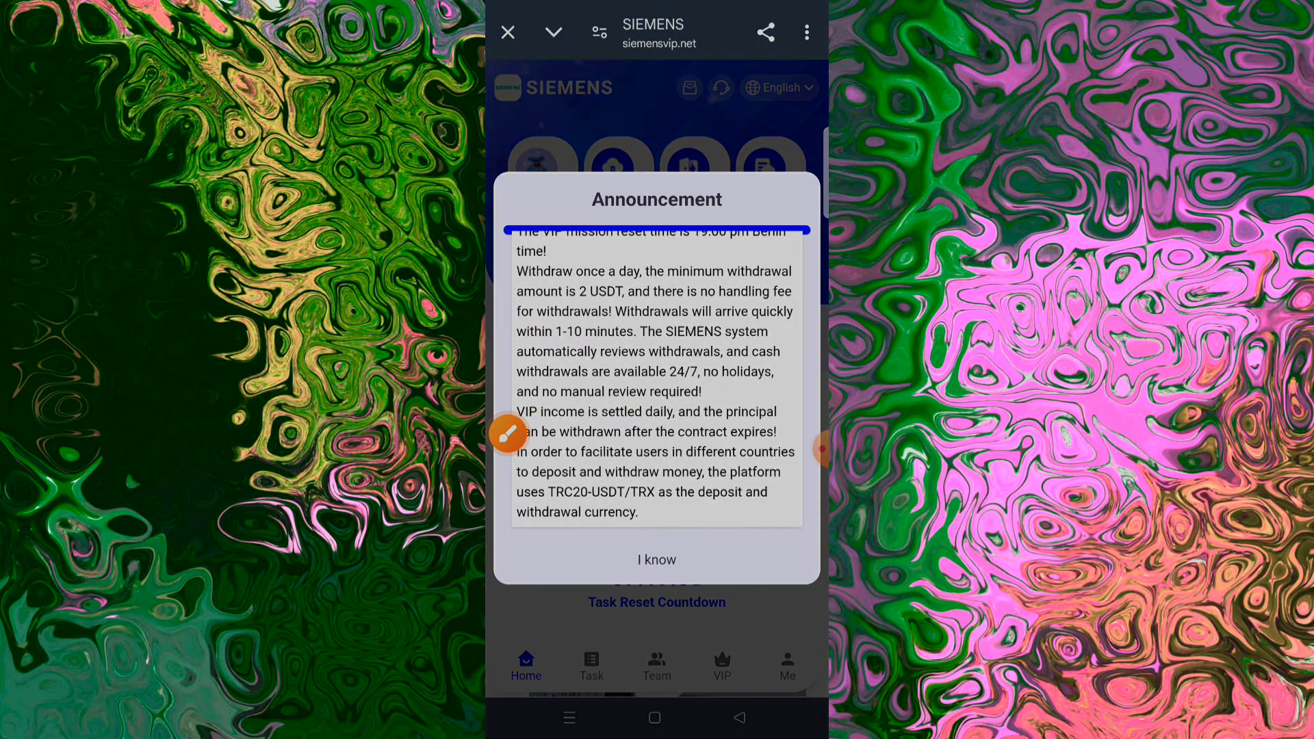
pyautogui.click(656, 560)
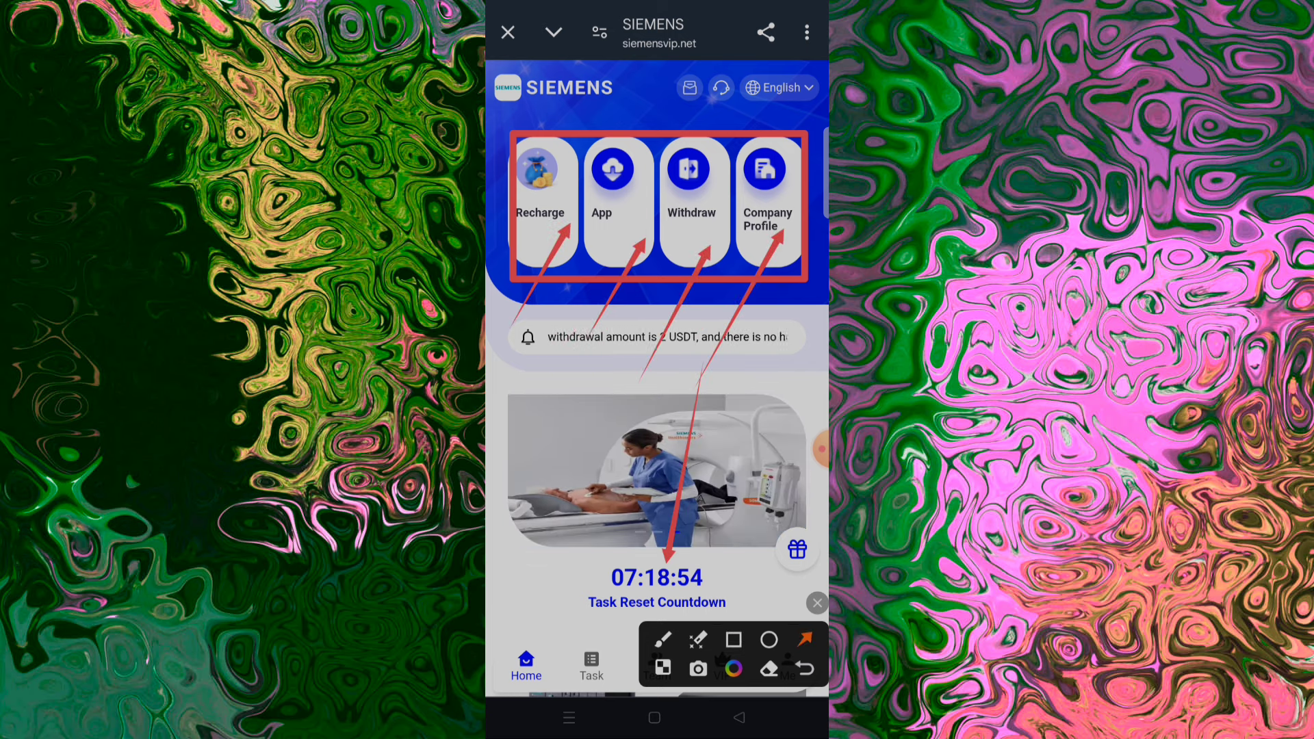
# Browse the home page products and the Company Profile page, then leave the profile
pyautogui.scroll(-3)
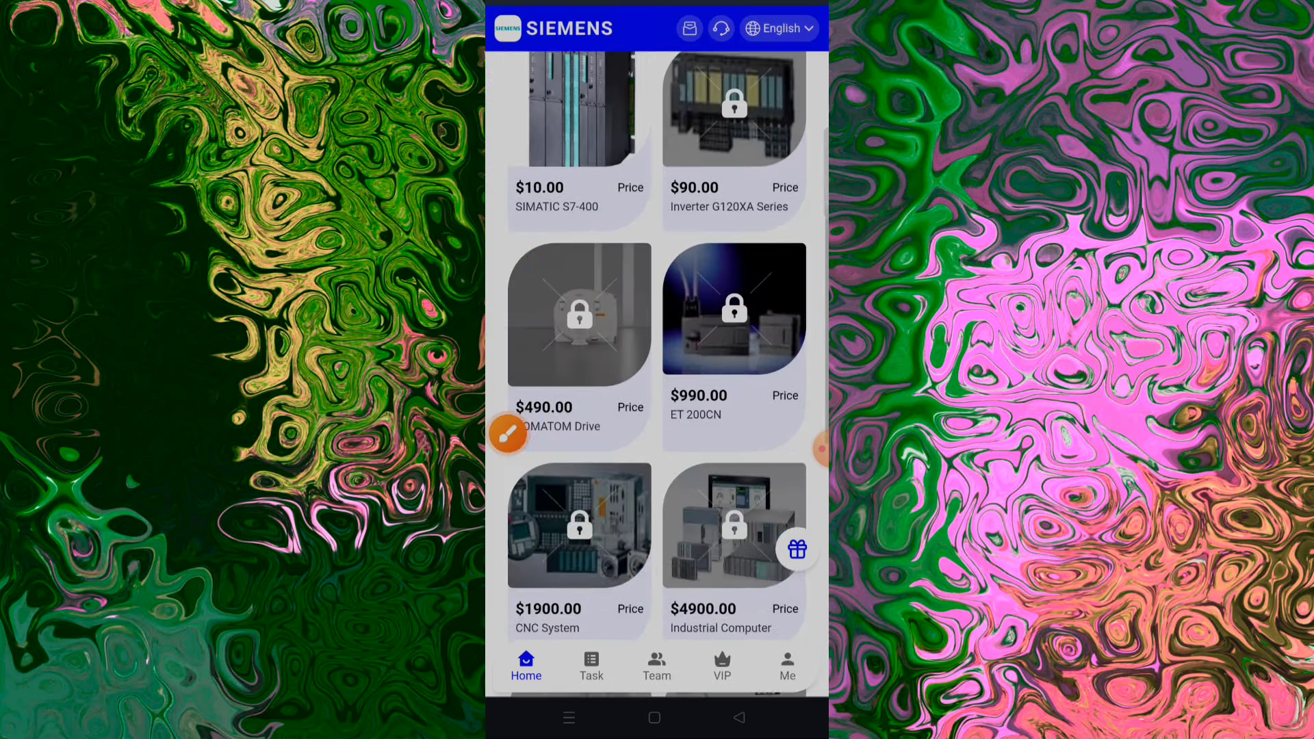
pyautogui.scroll(-3)
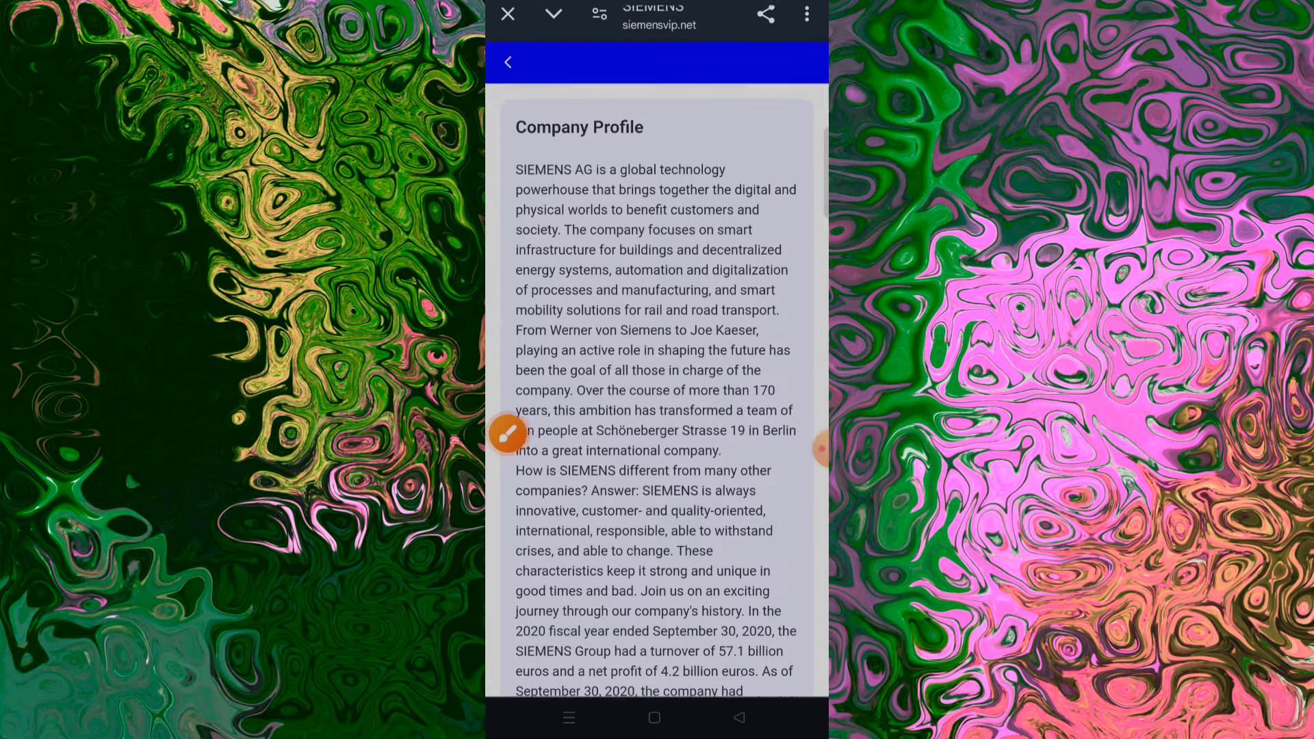
pyautogui.scroll(-3)
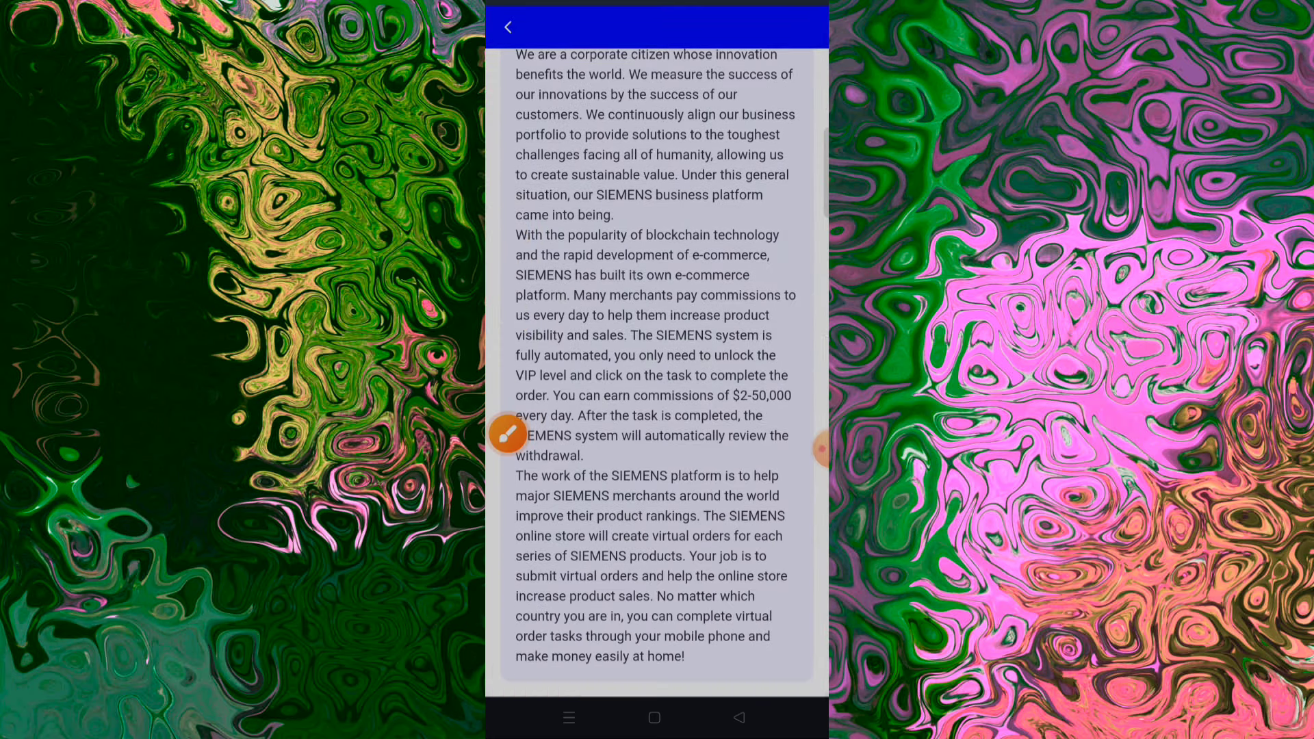
pyautogui.click(507, 26)
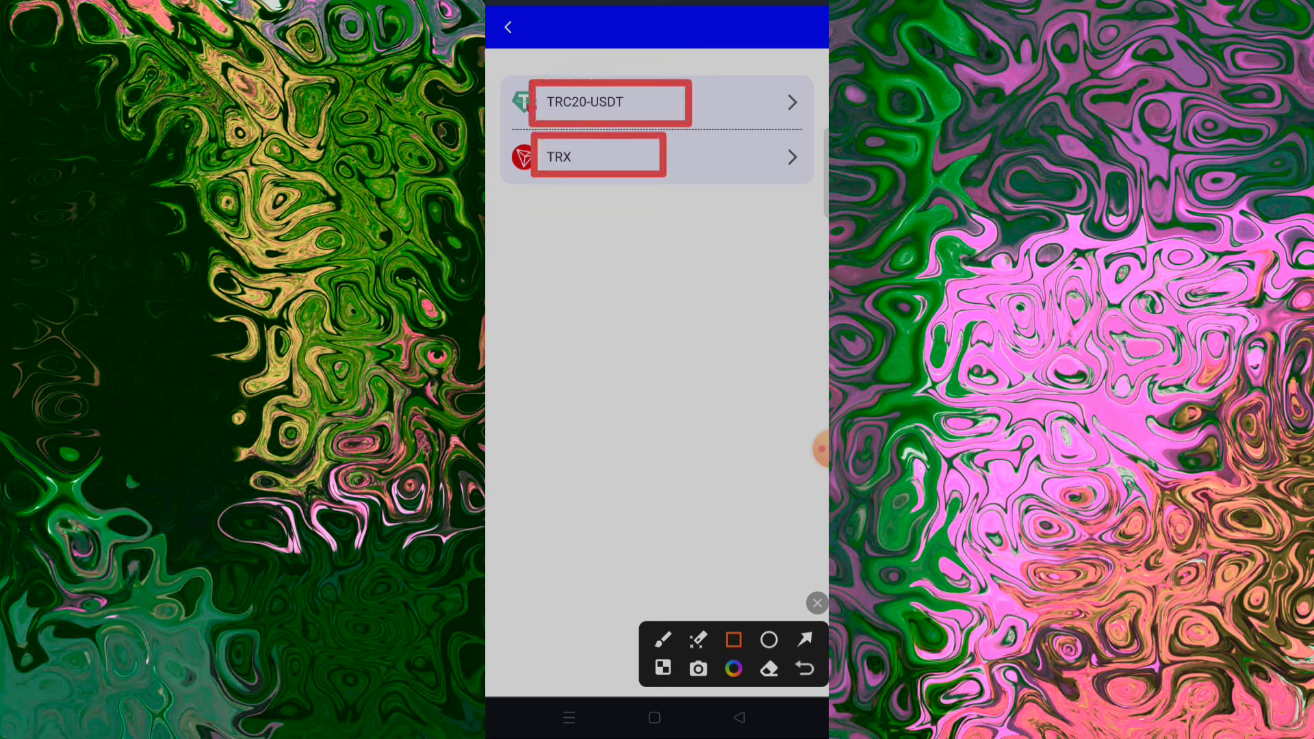
# Open TRC20-USDT in the recharge list and copy its deposit address
pyautogui.click(803, 639)
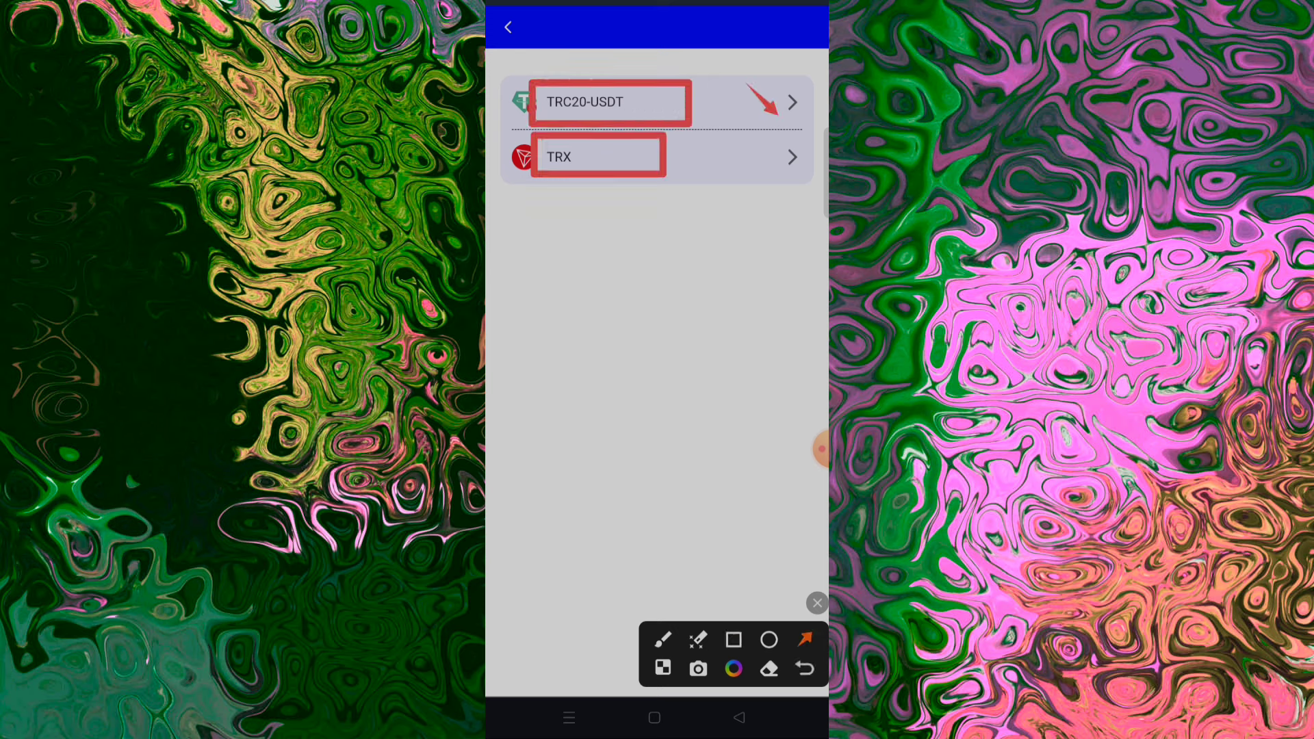
pyautogui.click(610, 101)
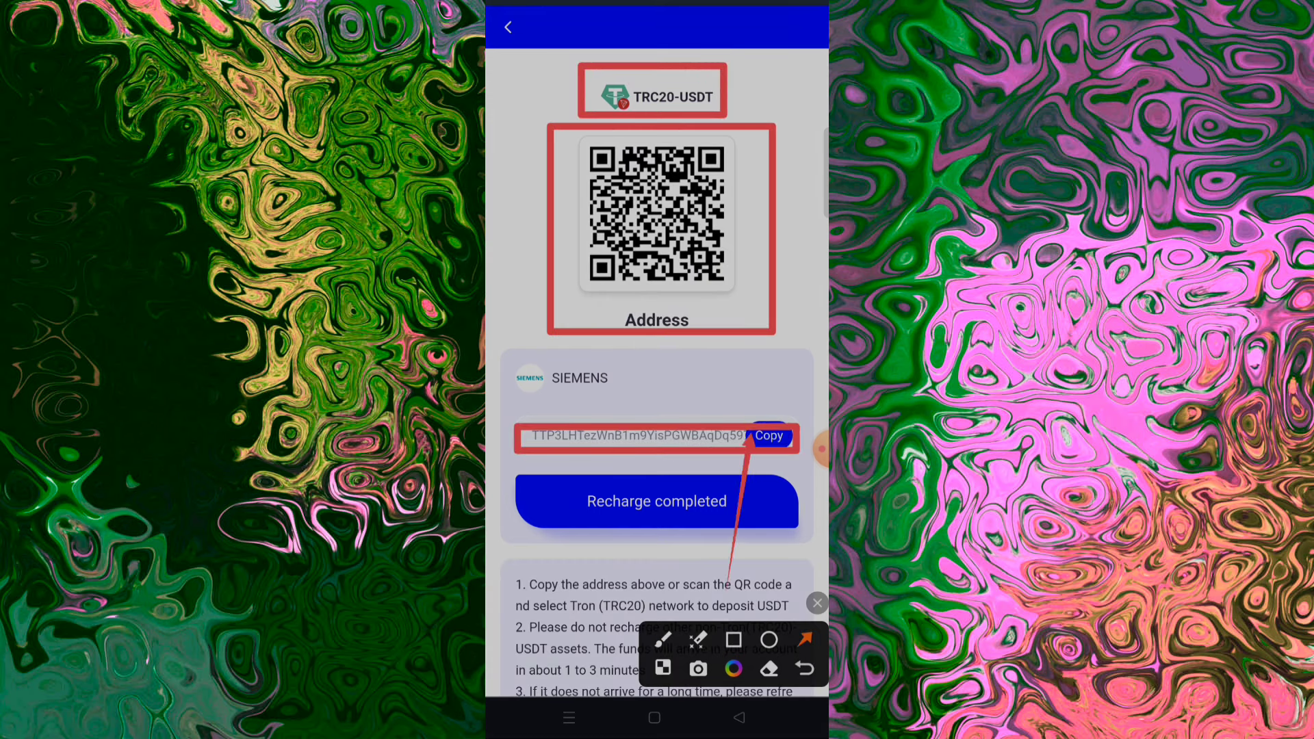
pyautogui.click(767, 436)
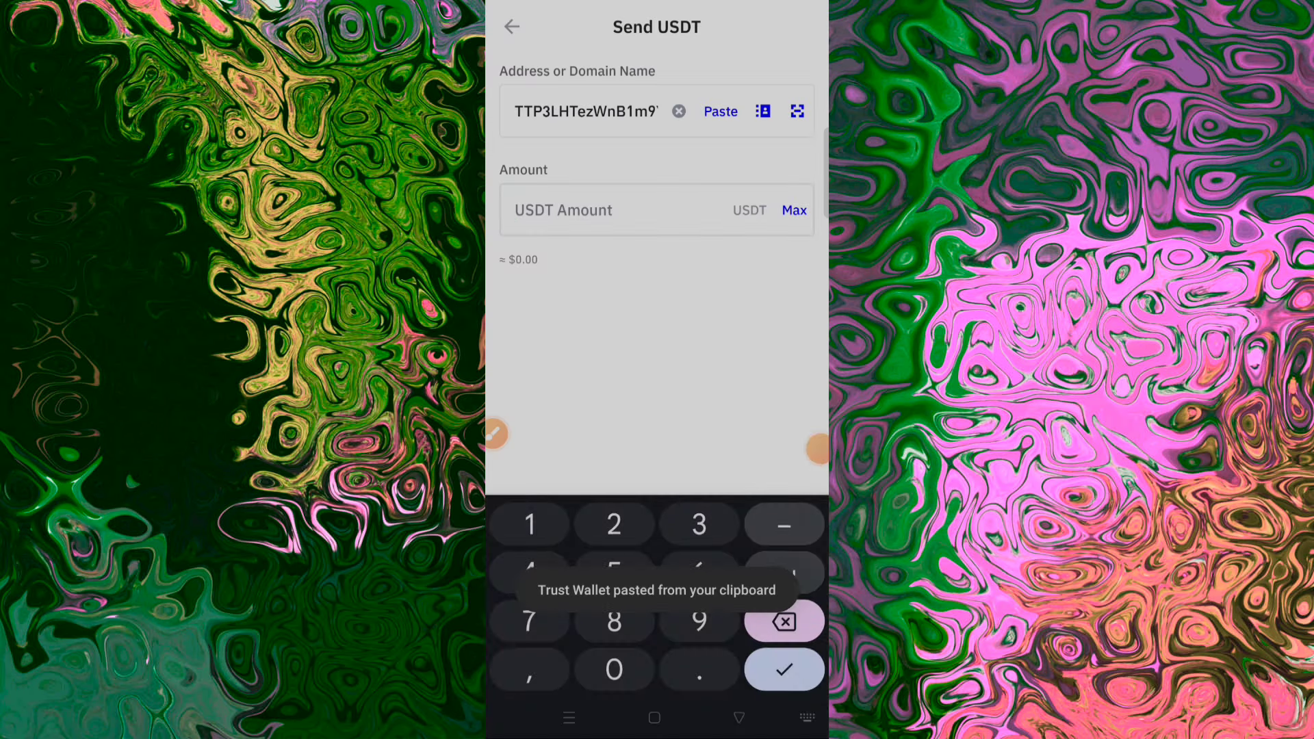
# Enter 10 USDT for the pasted SIEMENS address in Trust Wallet and confirm the transfer
pyautogui.write('10')
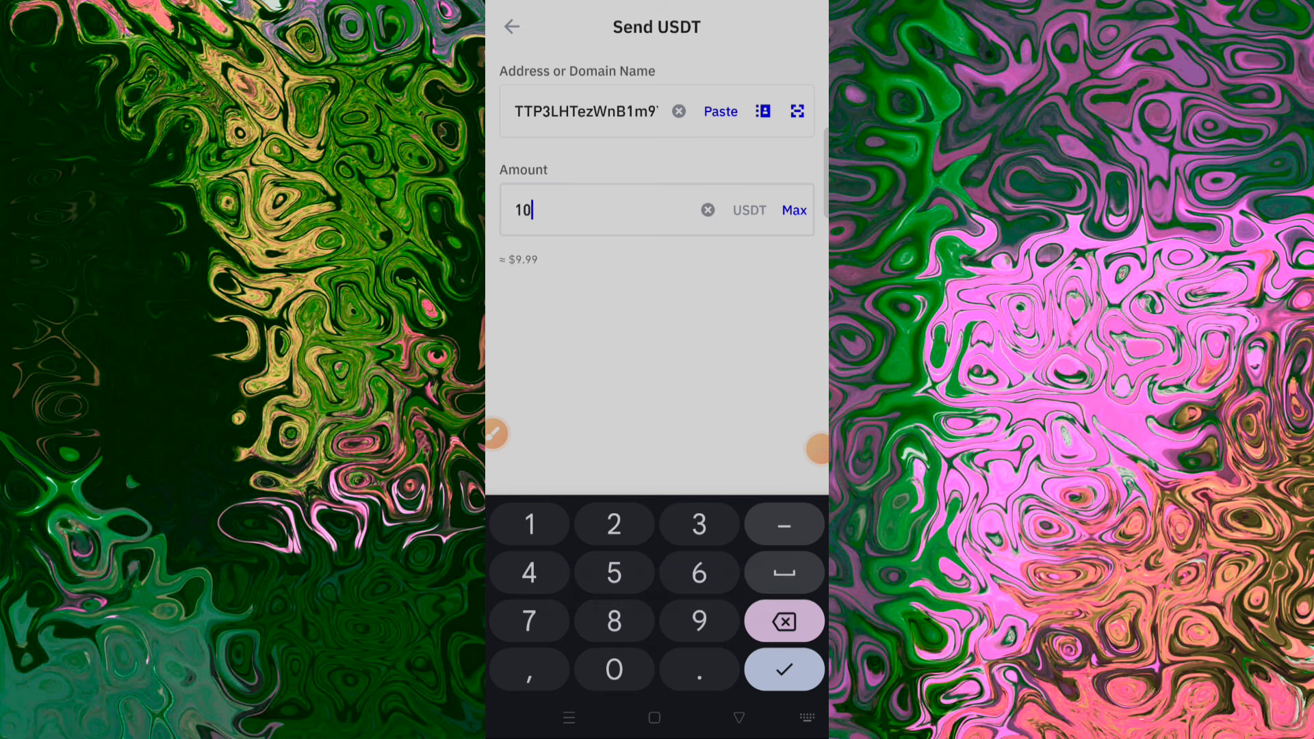
pyautogui.click(784, 669)
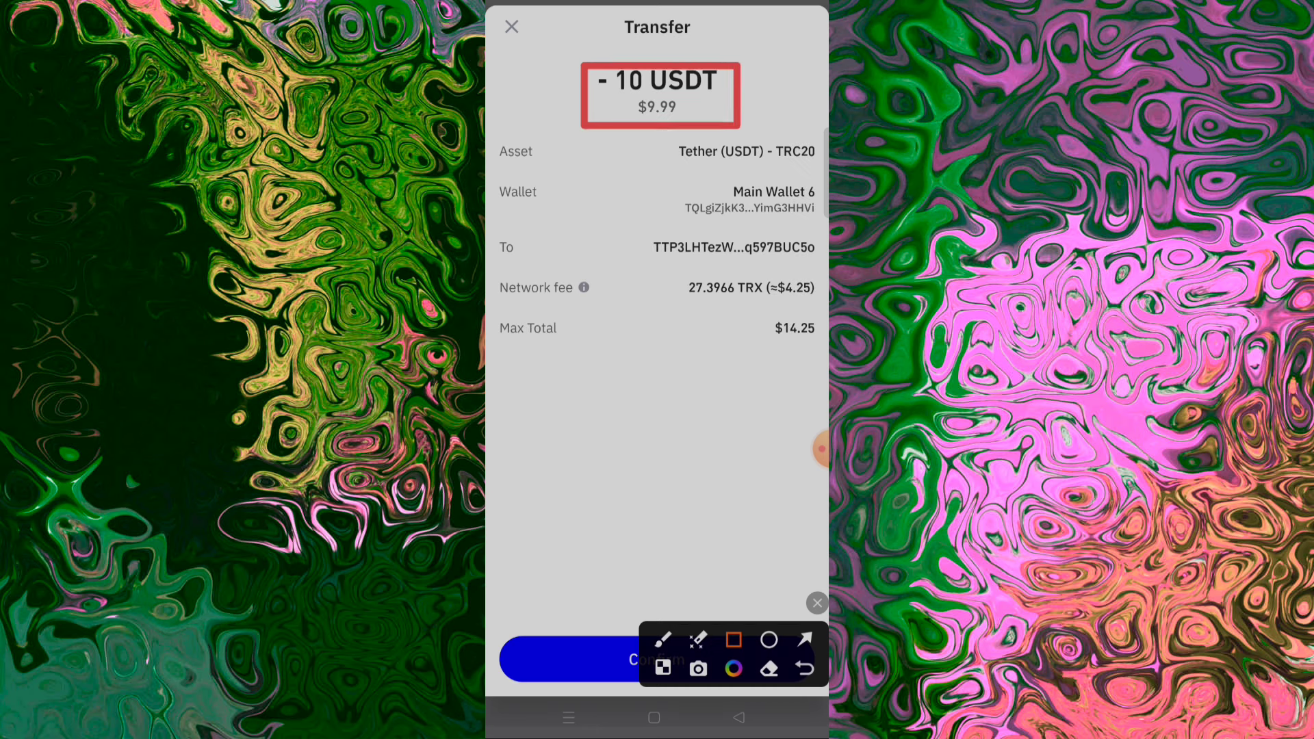
pyautogui.click(803, 639)
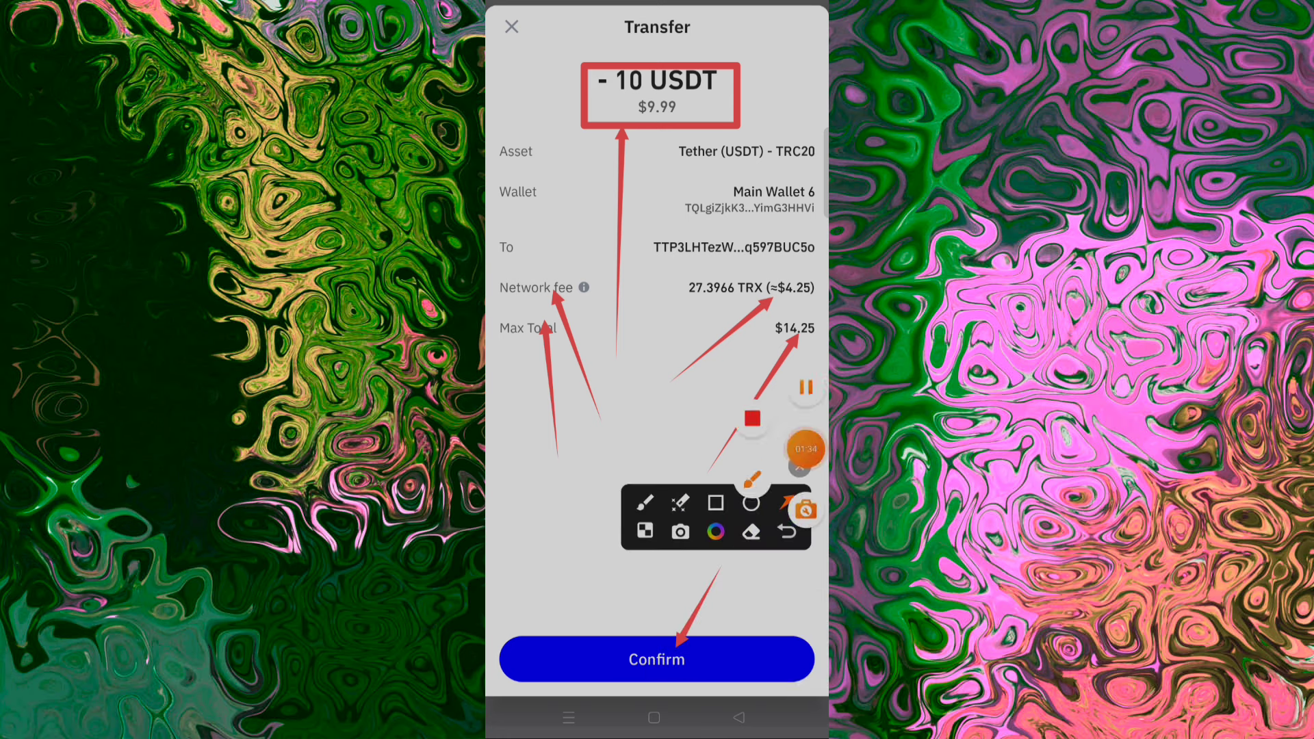
pyautogui.click(657, 659)
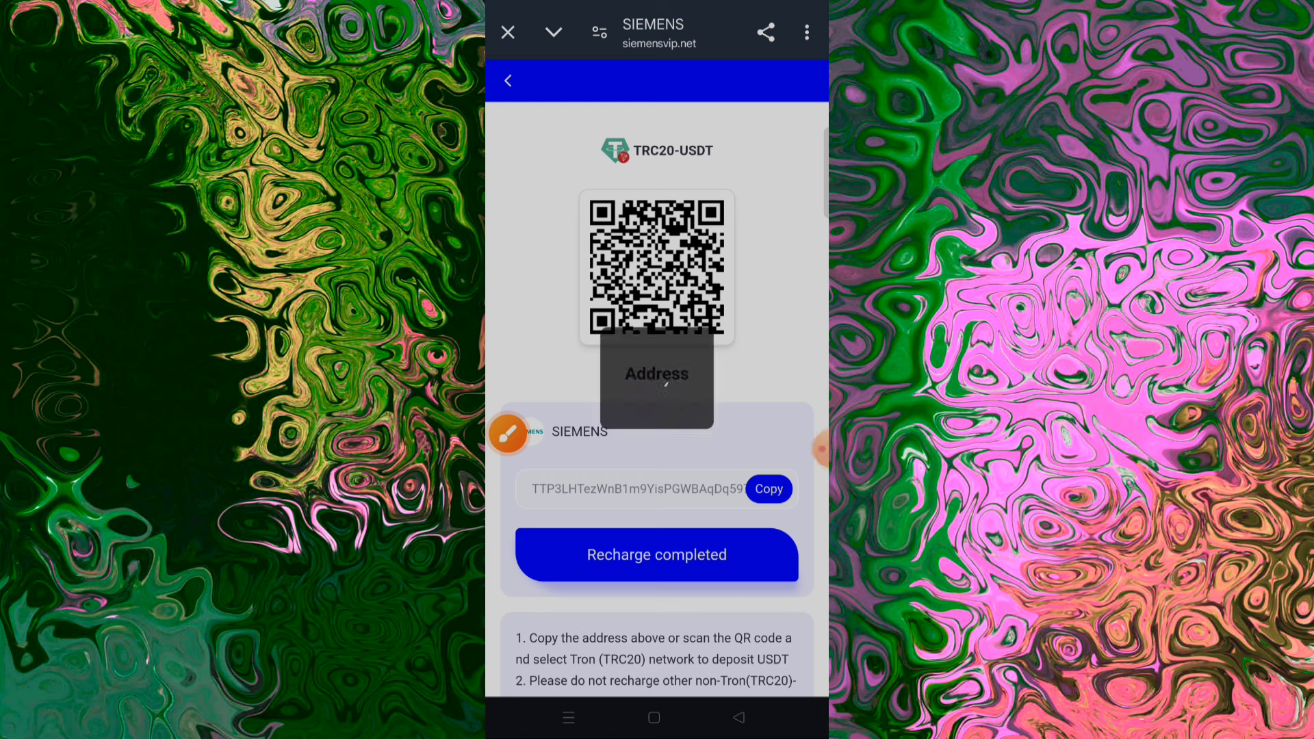
# Report the deposit completed, finish the SIMATIC S7-400 task, and check the Completed tab
pyautogui.click(508, 81)
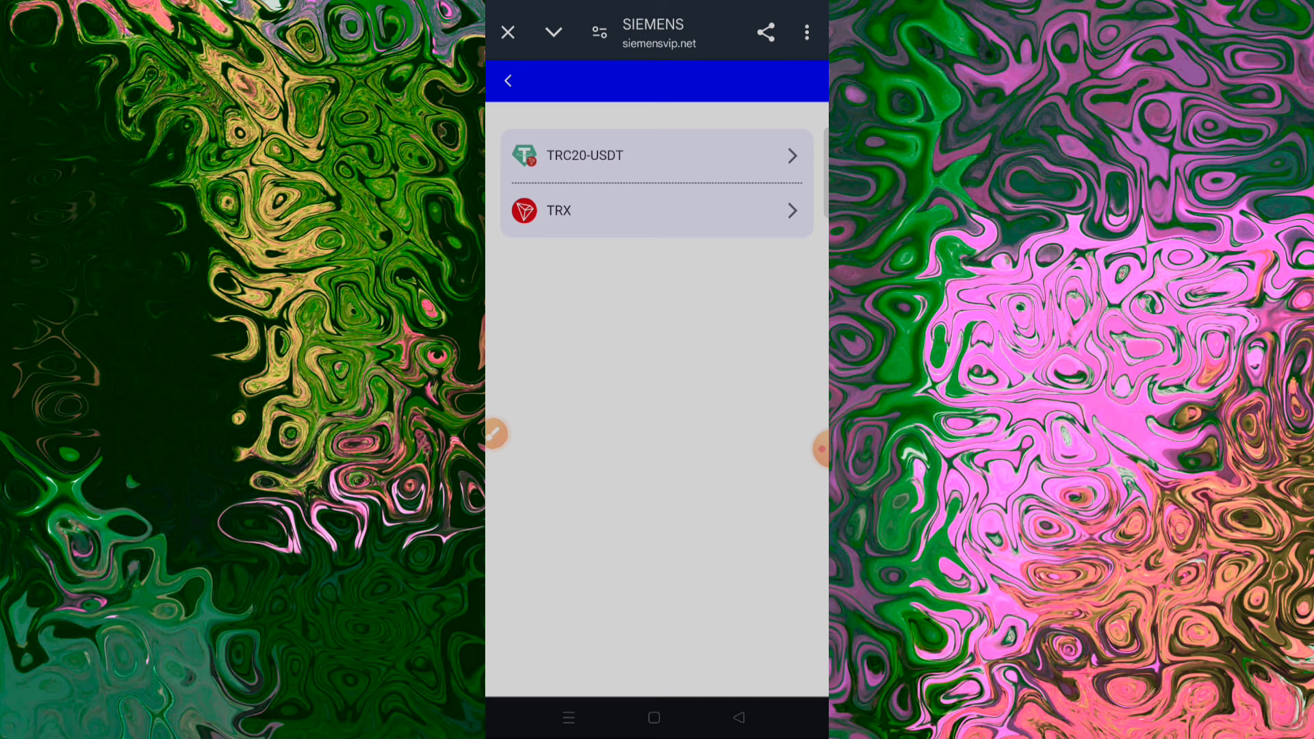
pyautogui.click(507, 81)
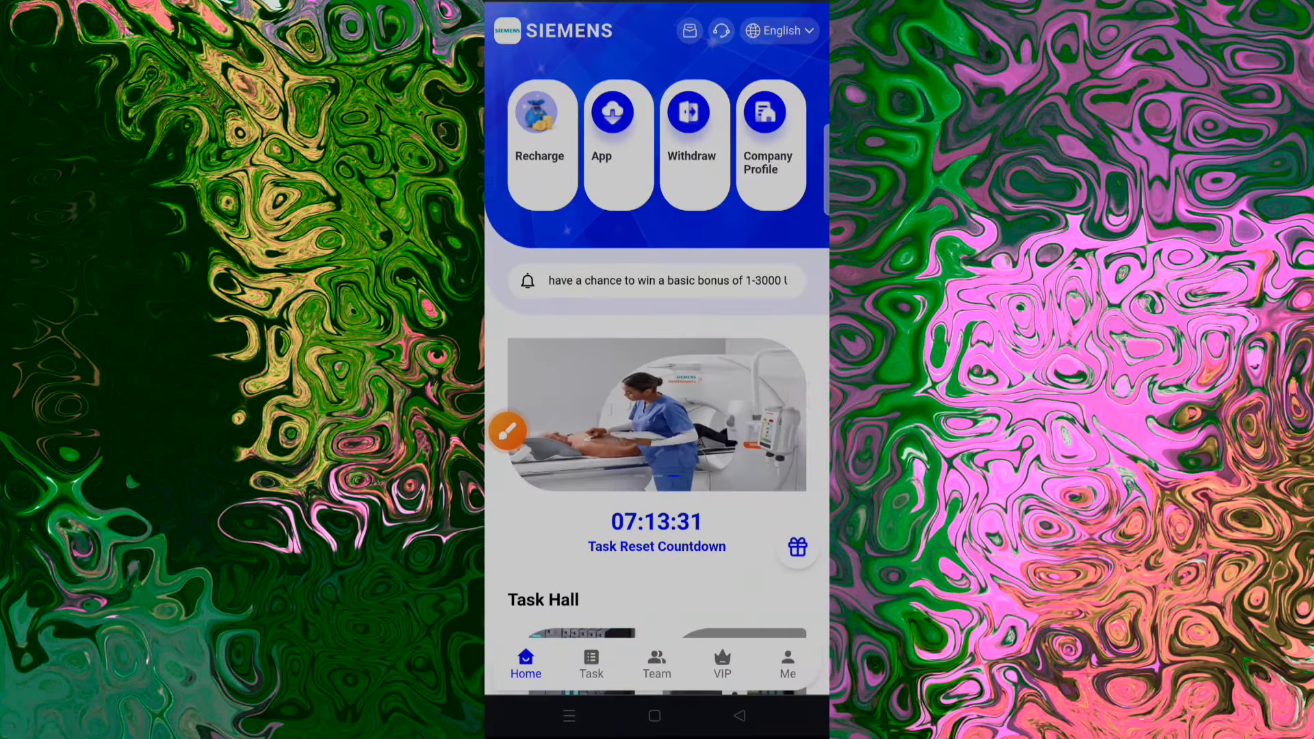
pyautogui.click(590, 662)
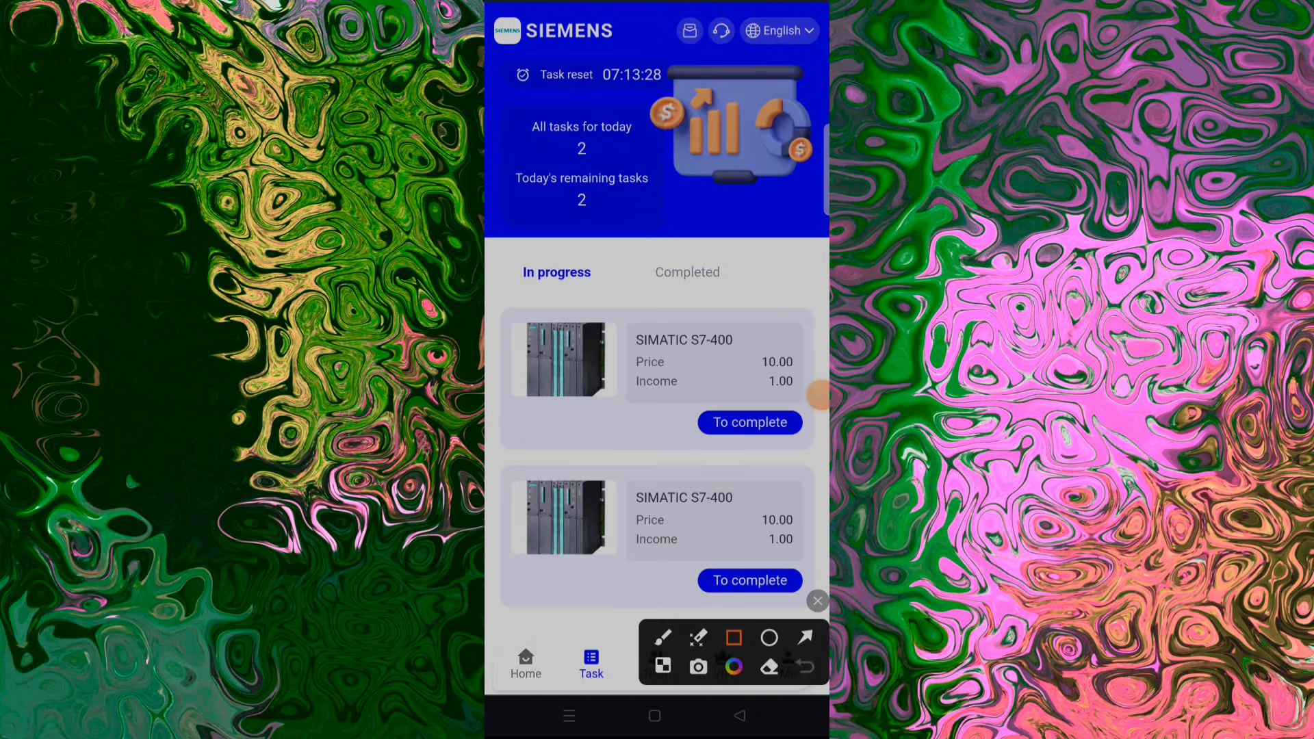
pyautogui.click(733, 638)
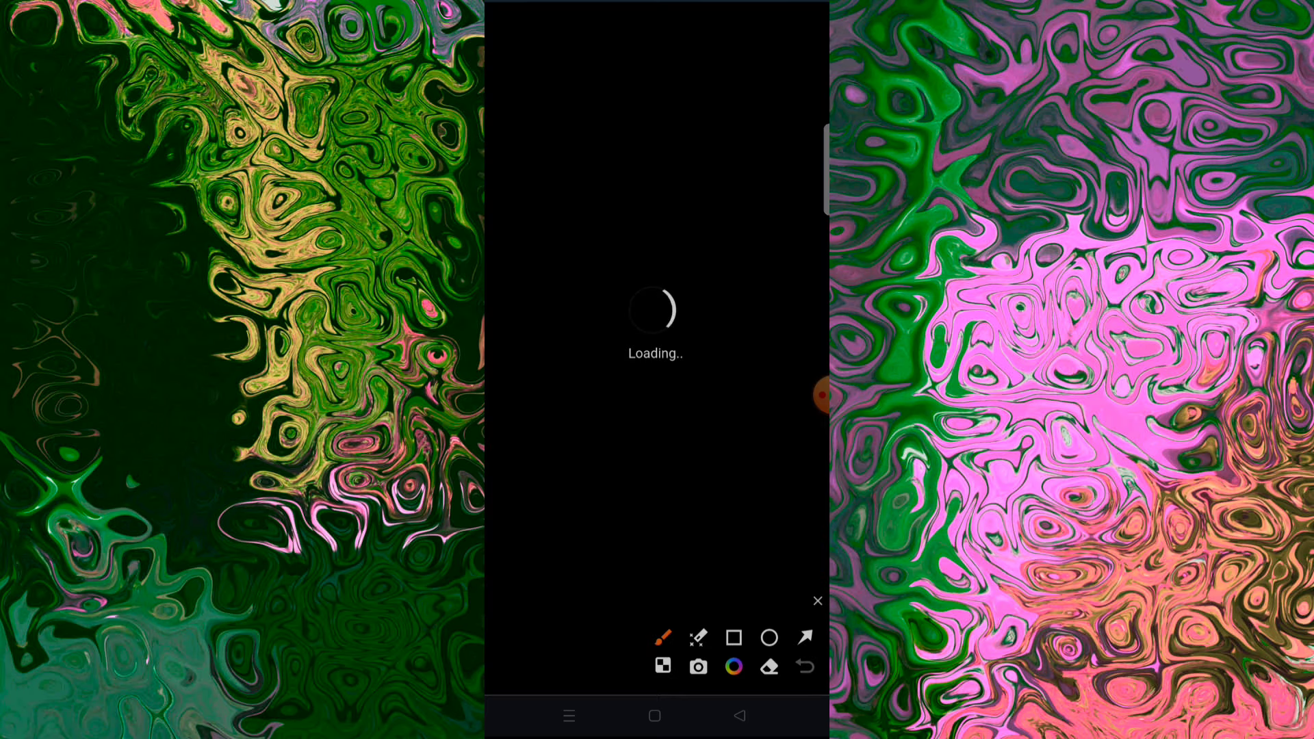
pyautogui.click(733, 637)
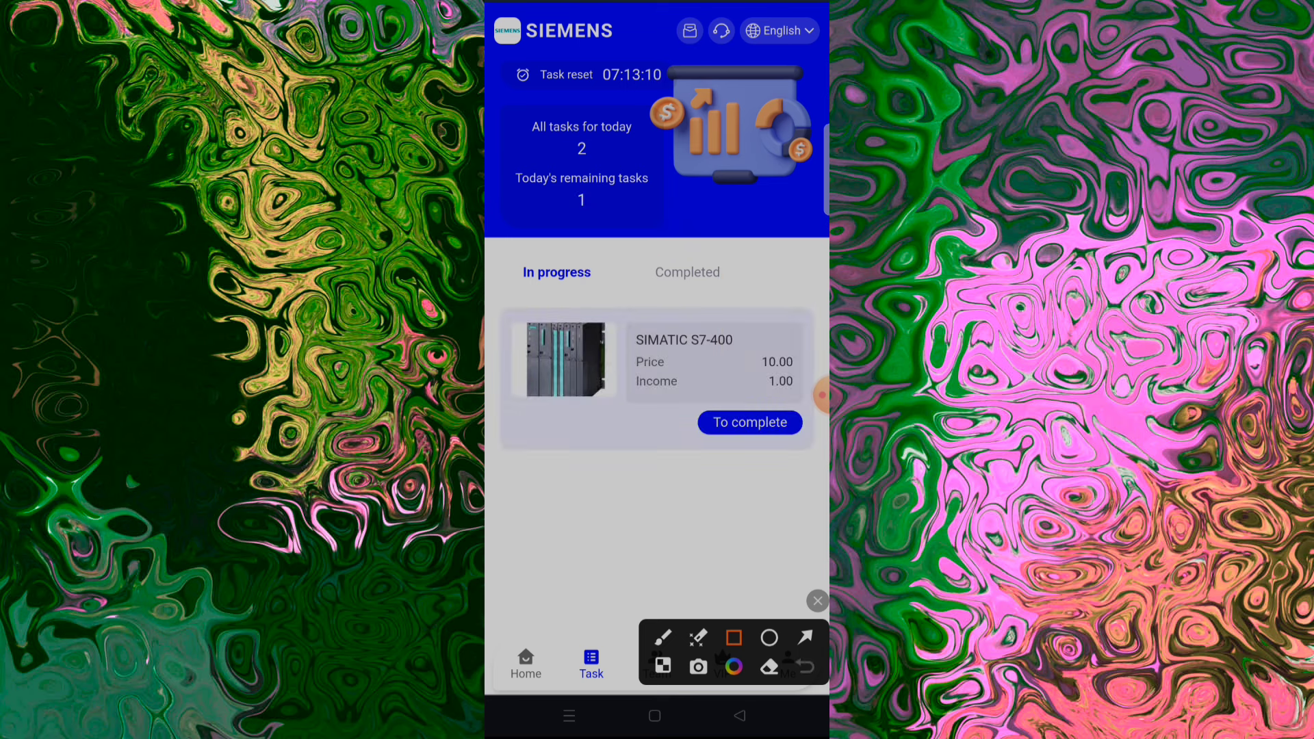
pyautogui.click(748, 421)
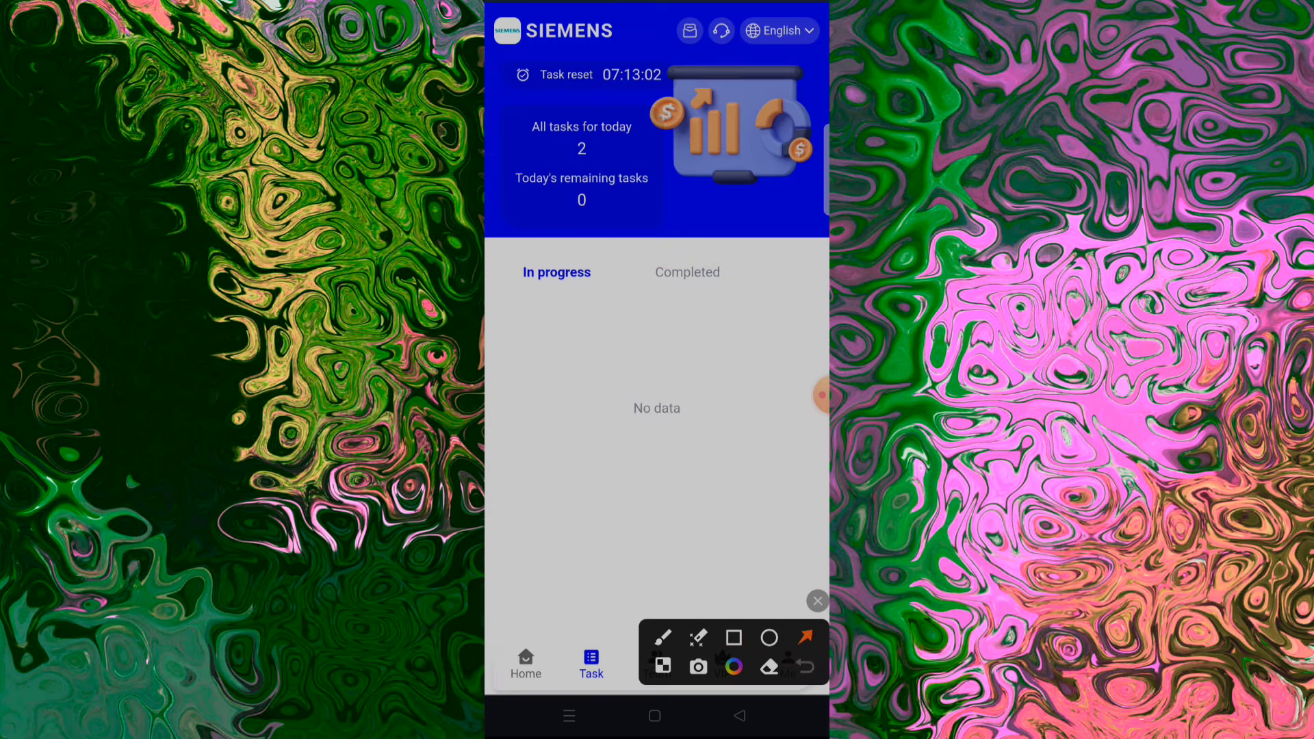
pyautogui.click(687, 272)
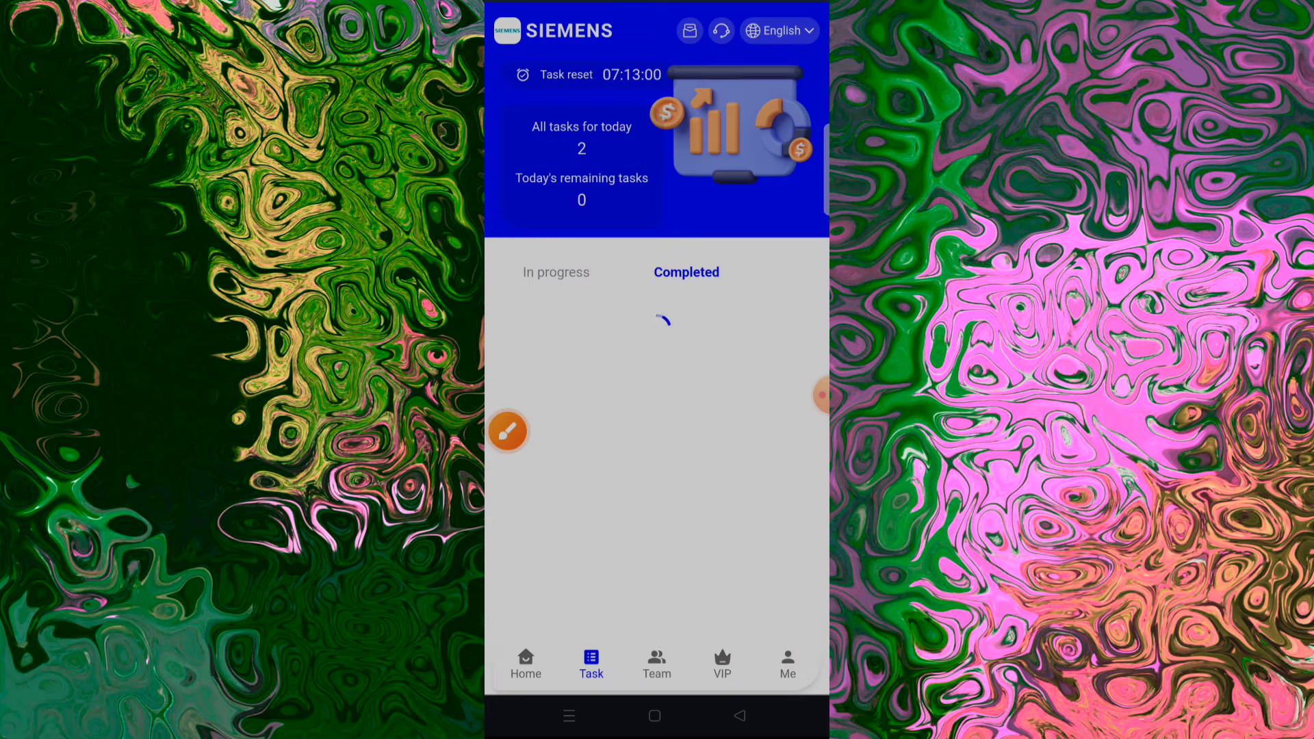
pyautogui.click(526, 665)
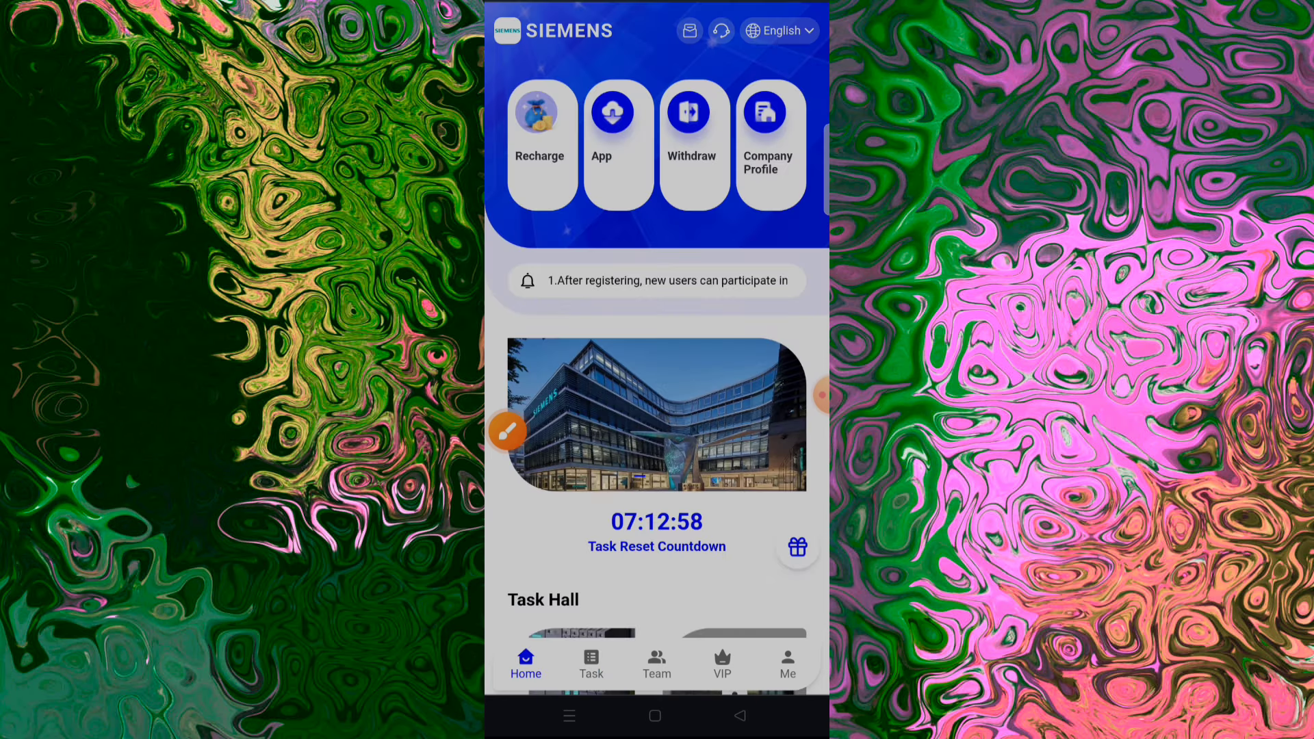
# Fill in and submit a 2 USDT TRC20-USDT withdrawal
pyautogui.click(507, 432)
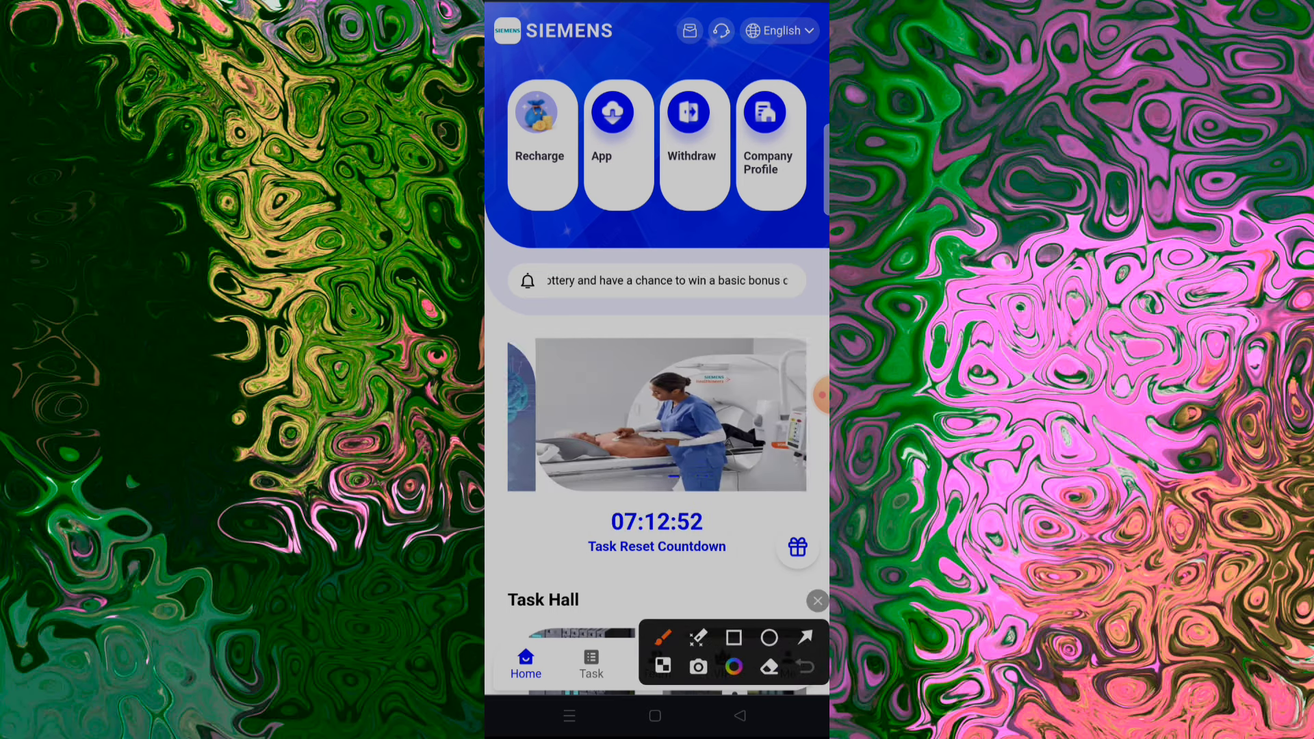
pyautogui.click(692, 122)
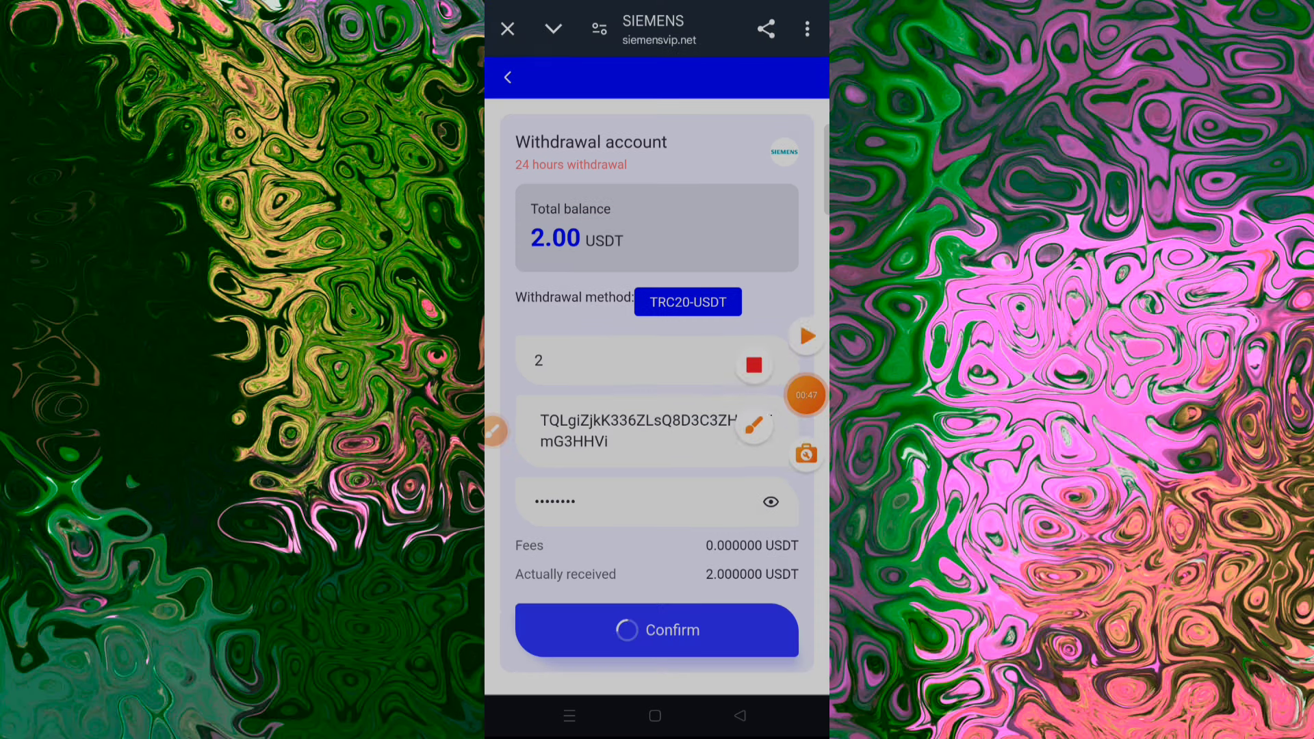
pyautogui.click(657, 629)
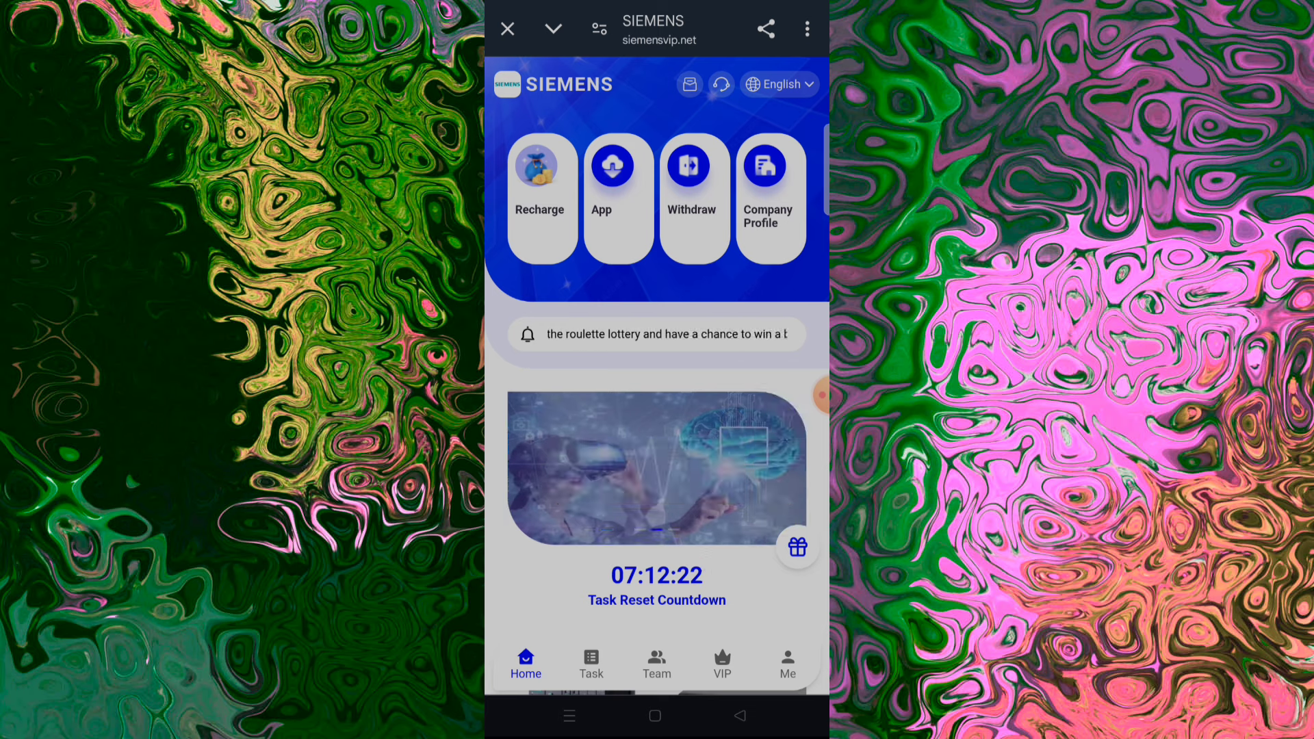
# Scroll through the VIP1–VIP10 cards showing each tier's unlock price and daily profit
pyautogui.click(721, 664)
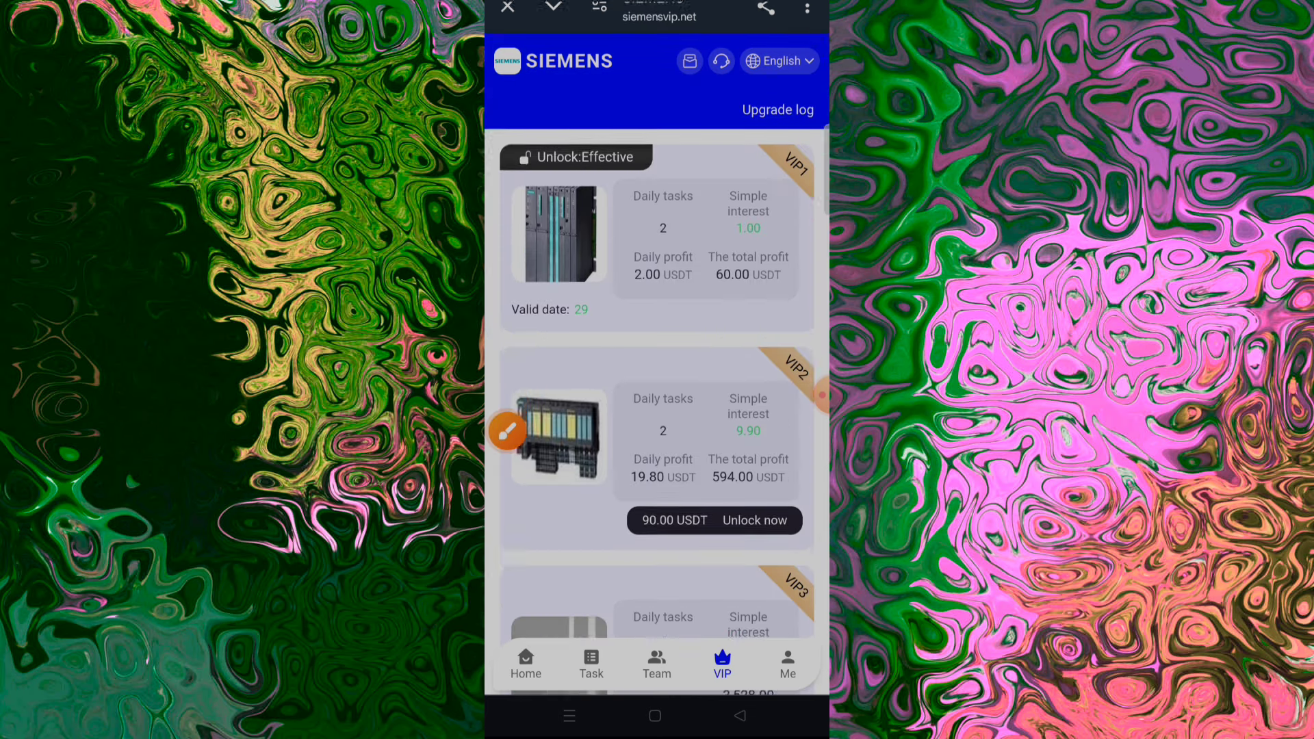
pyautogui.scroll(-3)
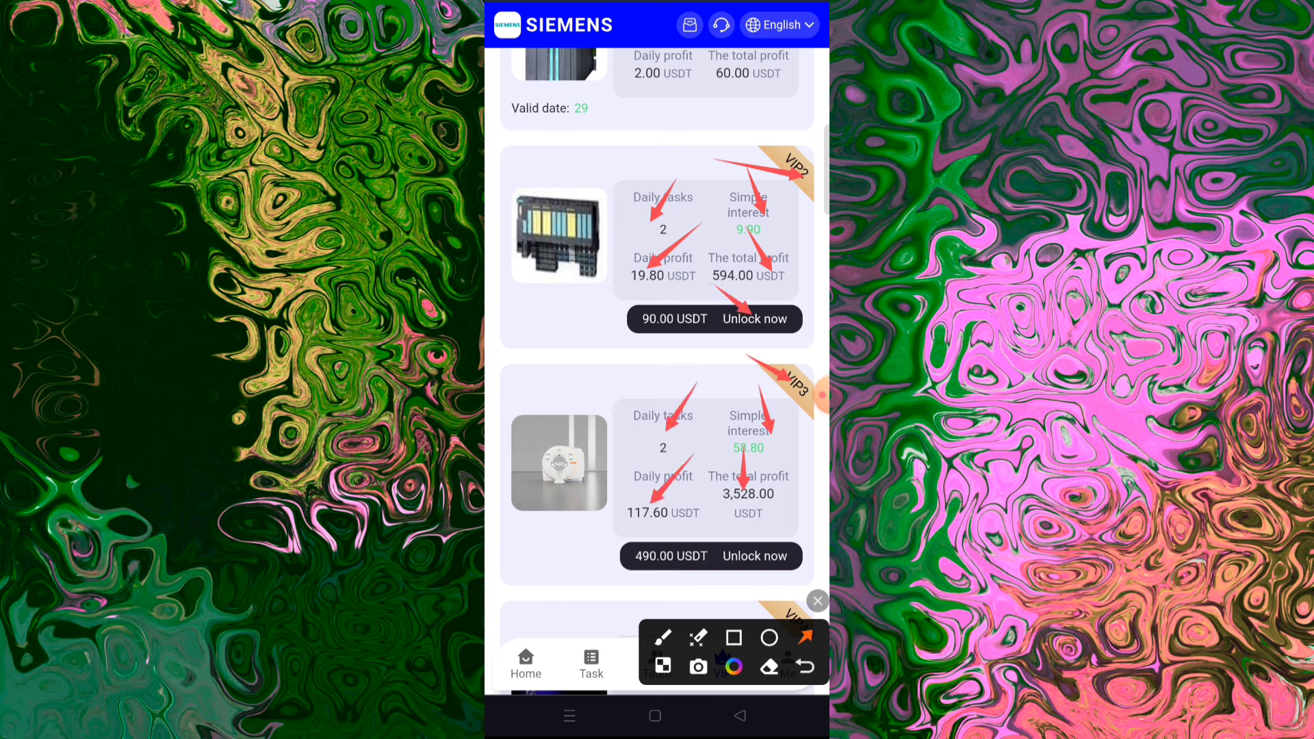
pyautogui.scroll(-3)
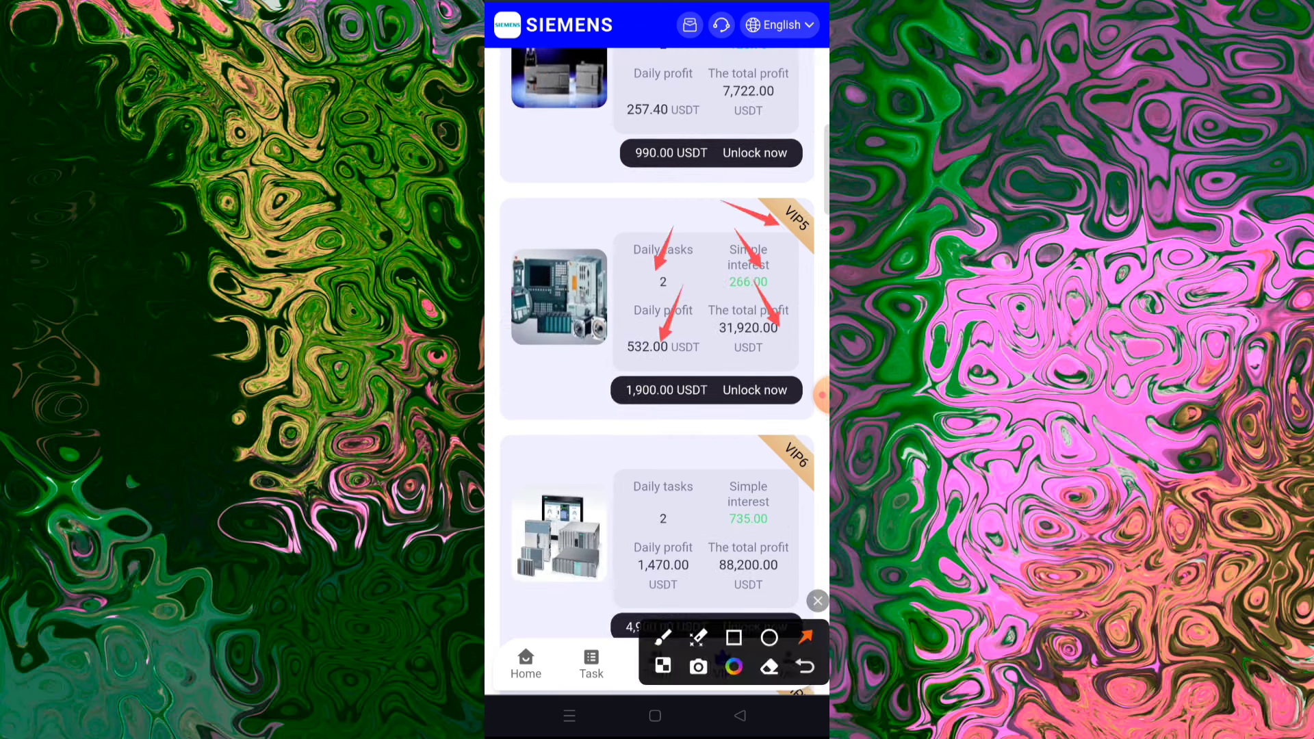
pyautogui.scroll(-3)
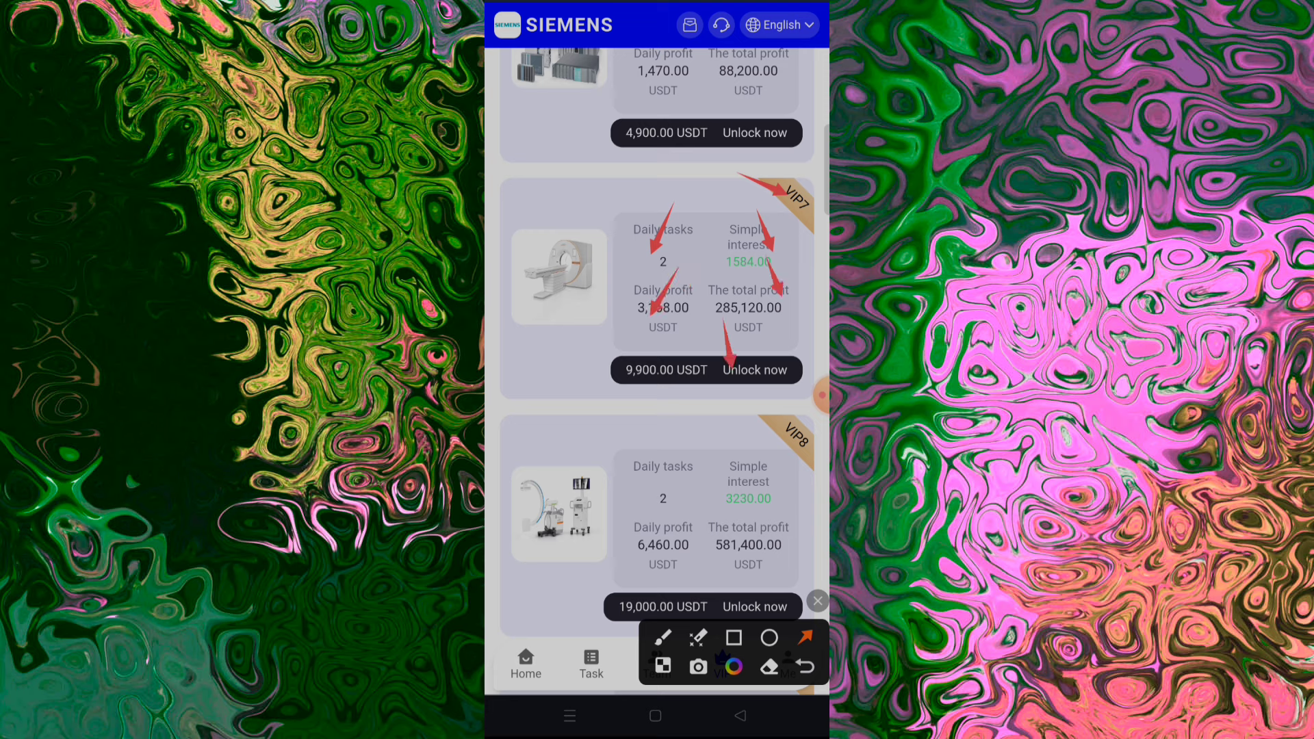
pyautogui.scroll(-3)
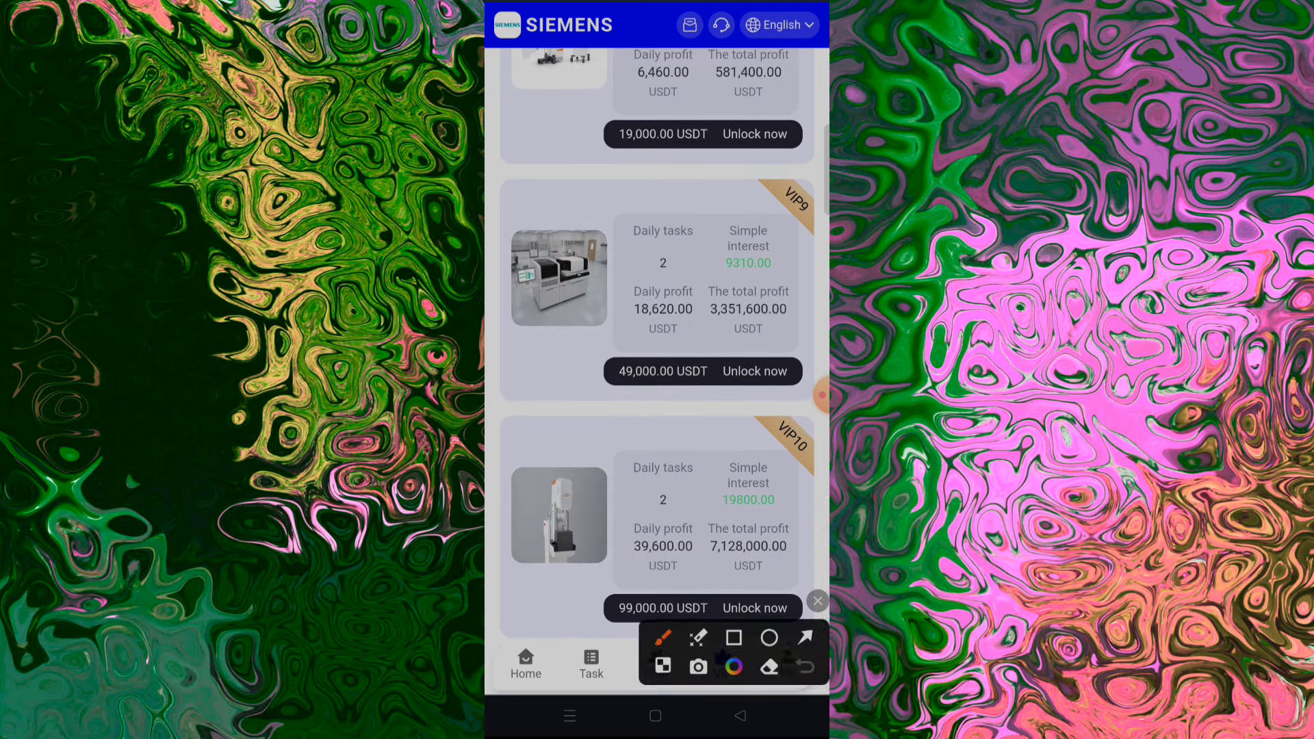
pyautogui.moveTo(796, 432); pyautogui.dragTo(658, 482)
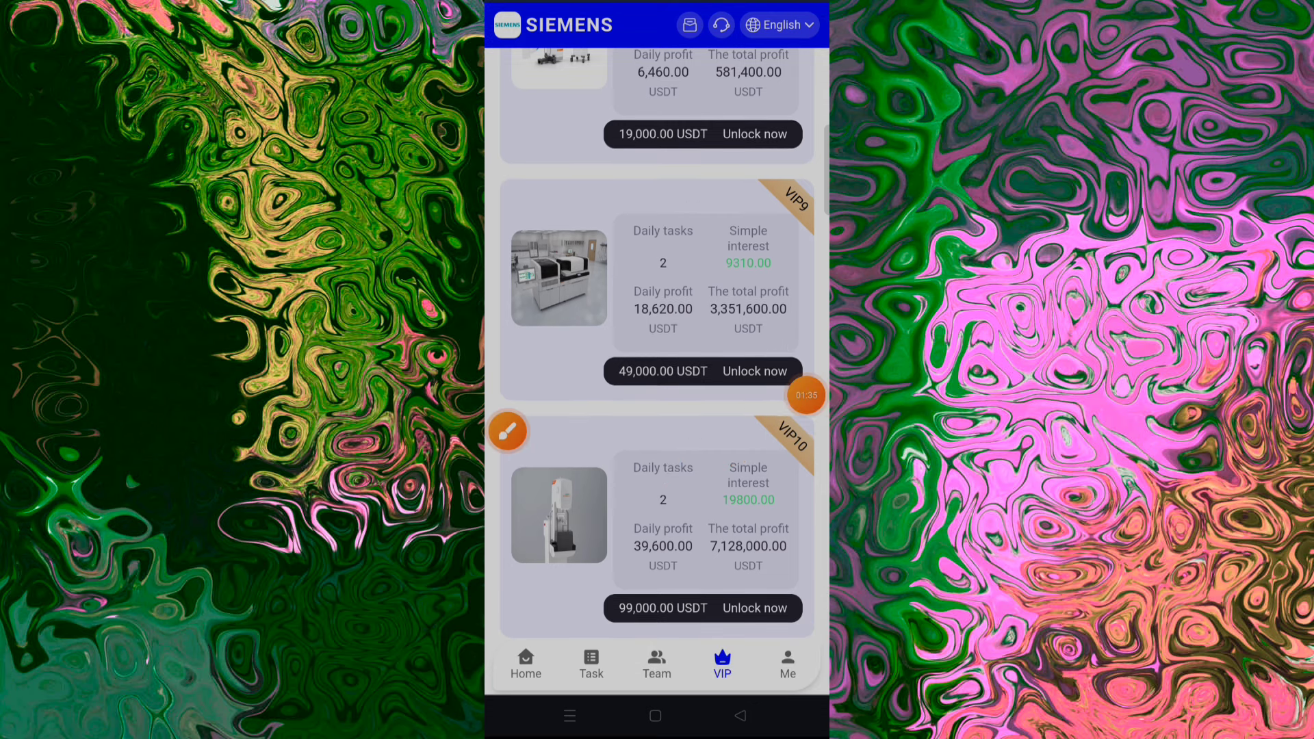
pyautogui.click(508, 431)
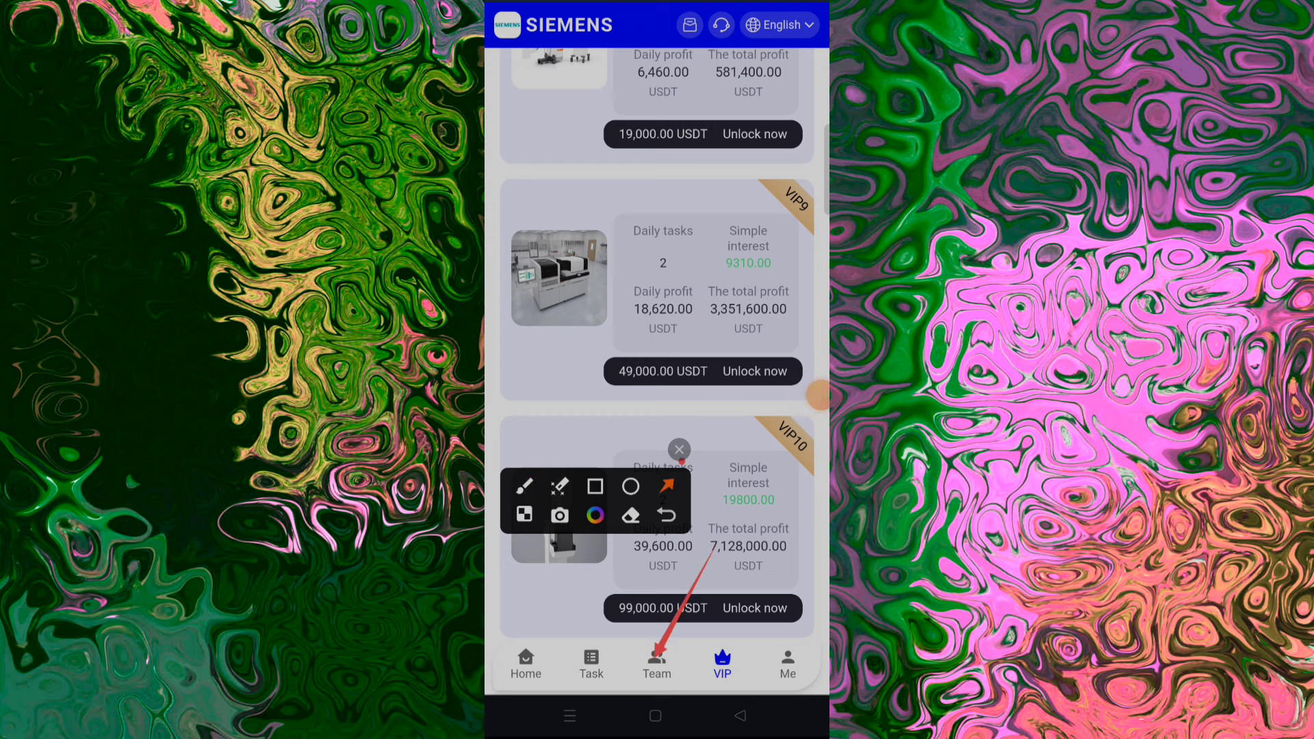
# View invitation code 670405 and referral link, then Trust Wallet's received +2 USDT transaction
pyautogui.click(657, 665)
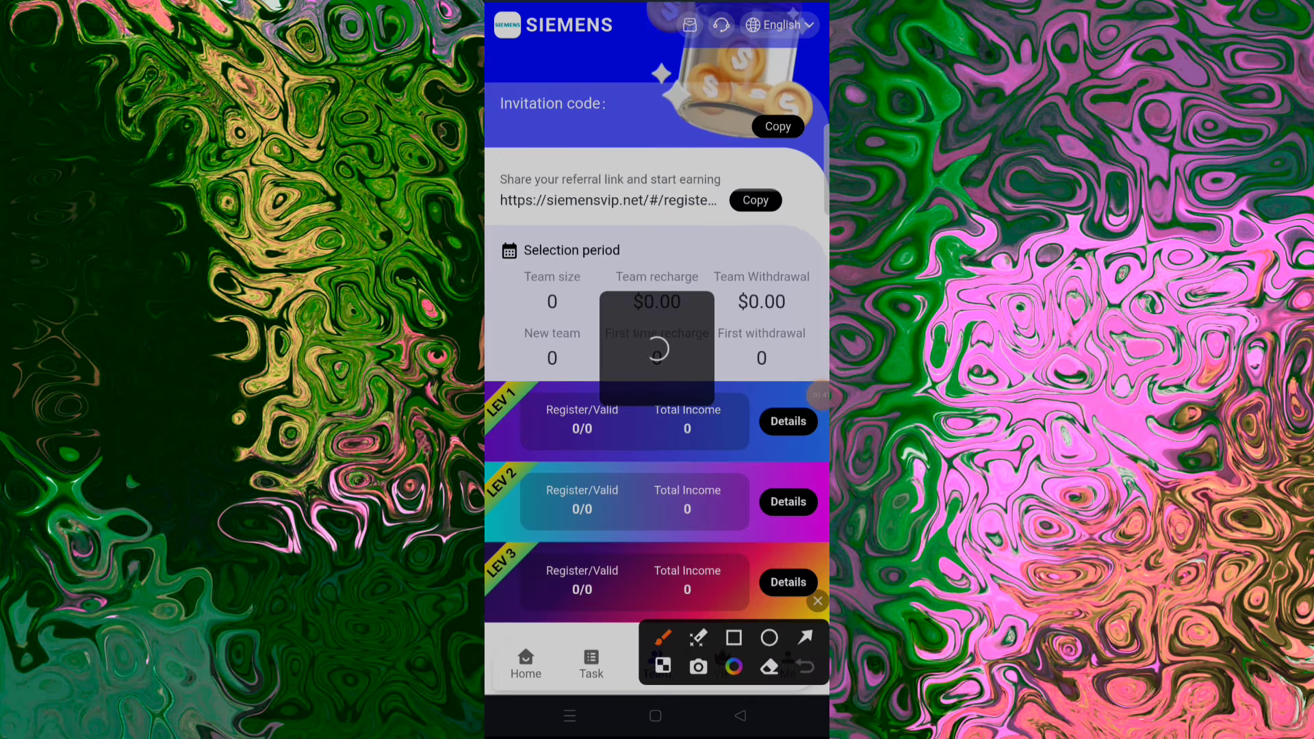
pyautogui.scroll(-3)
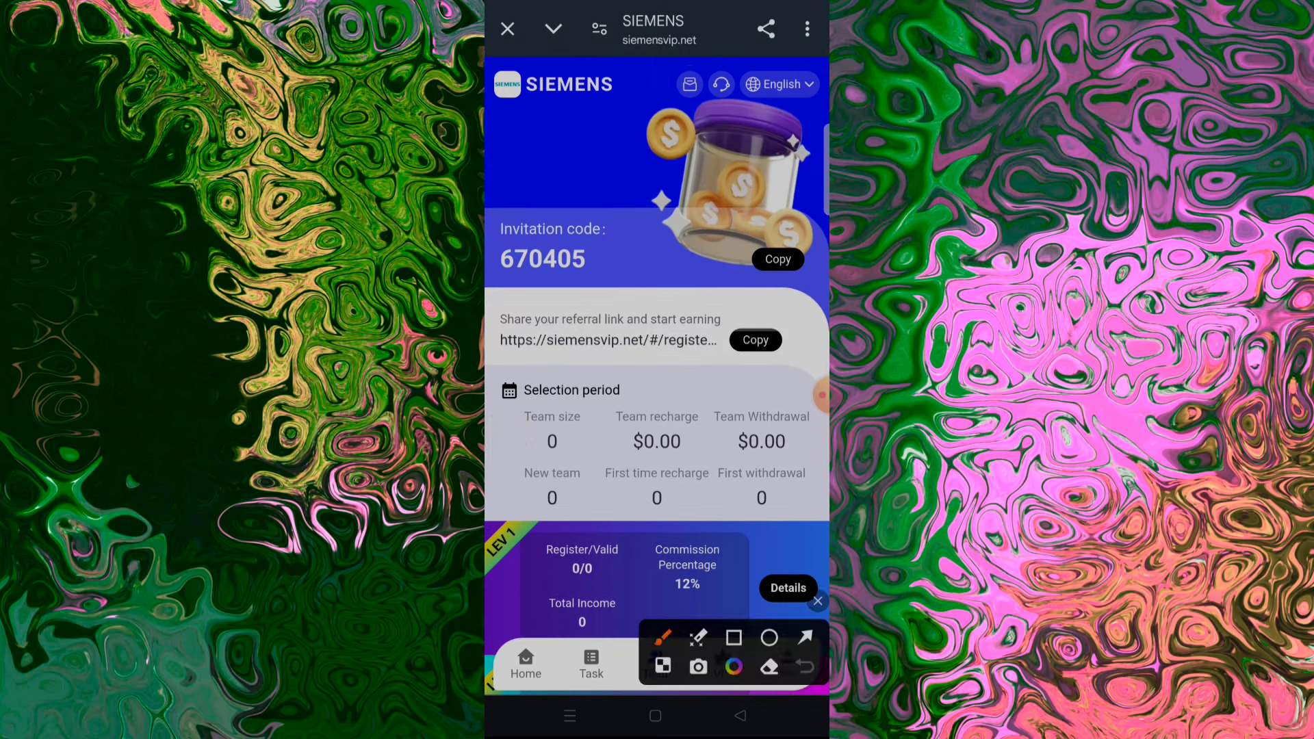
pyautogui.click(733, 638)
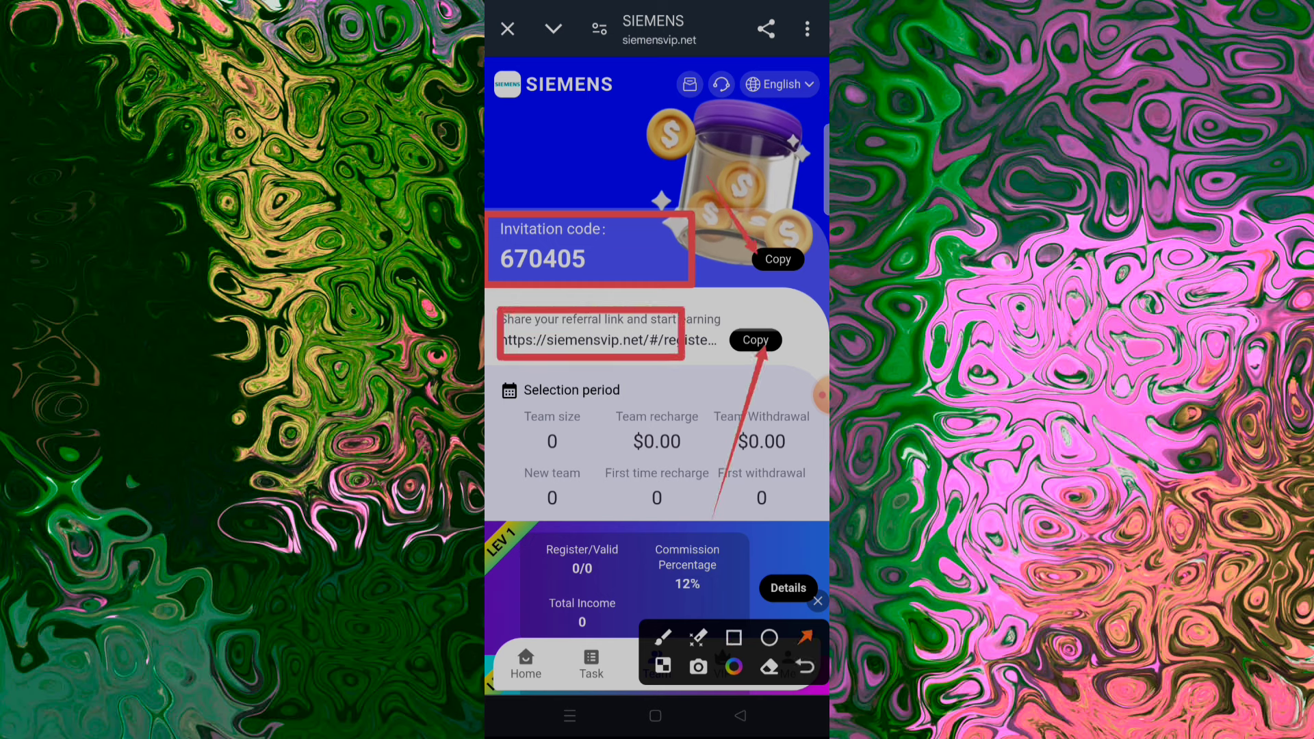
pyautogui.scroll(-3)
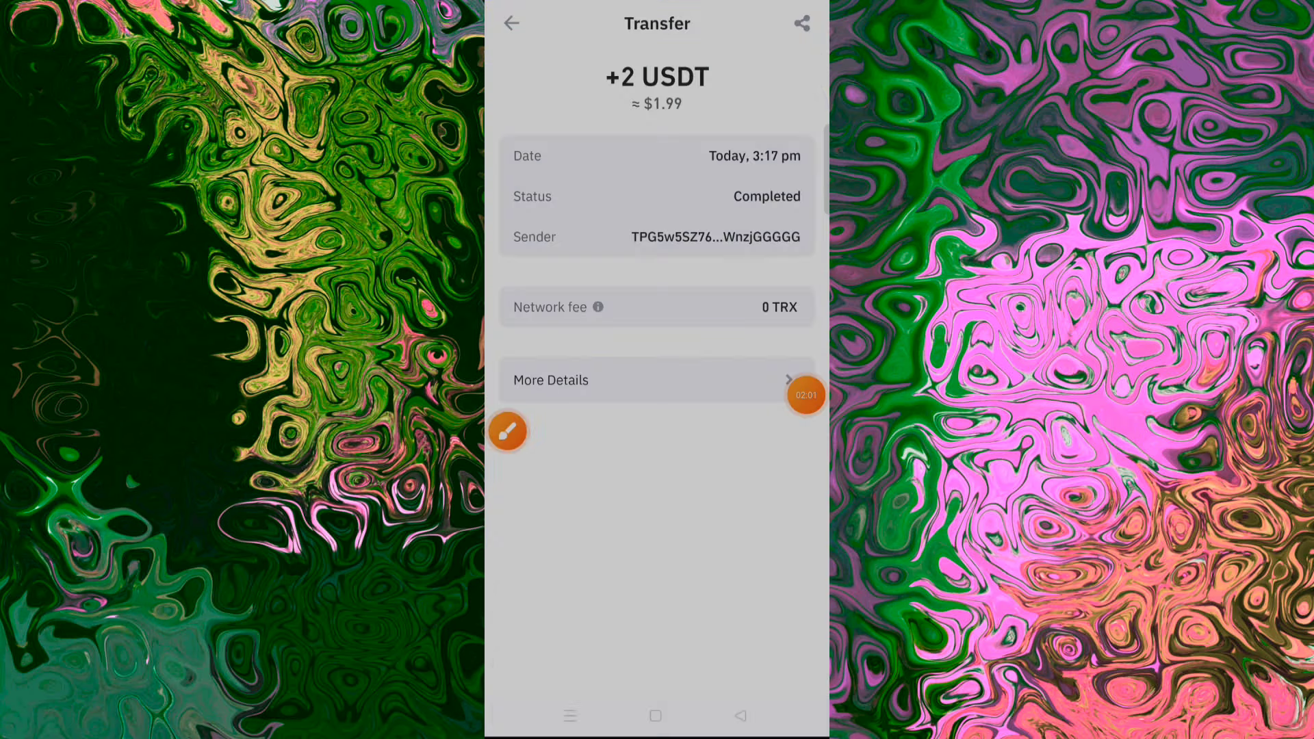
pyautogui.click(508, 431)
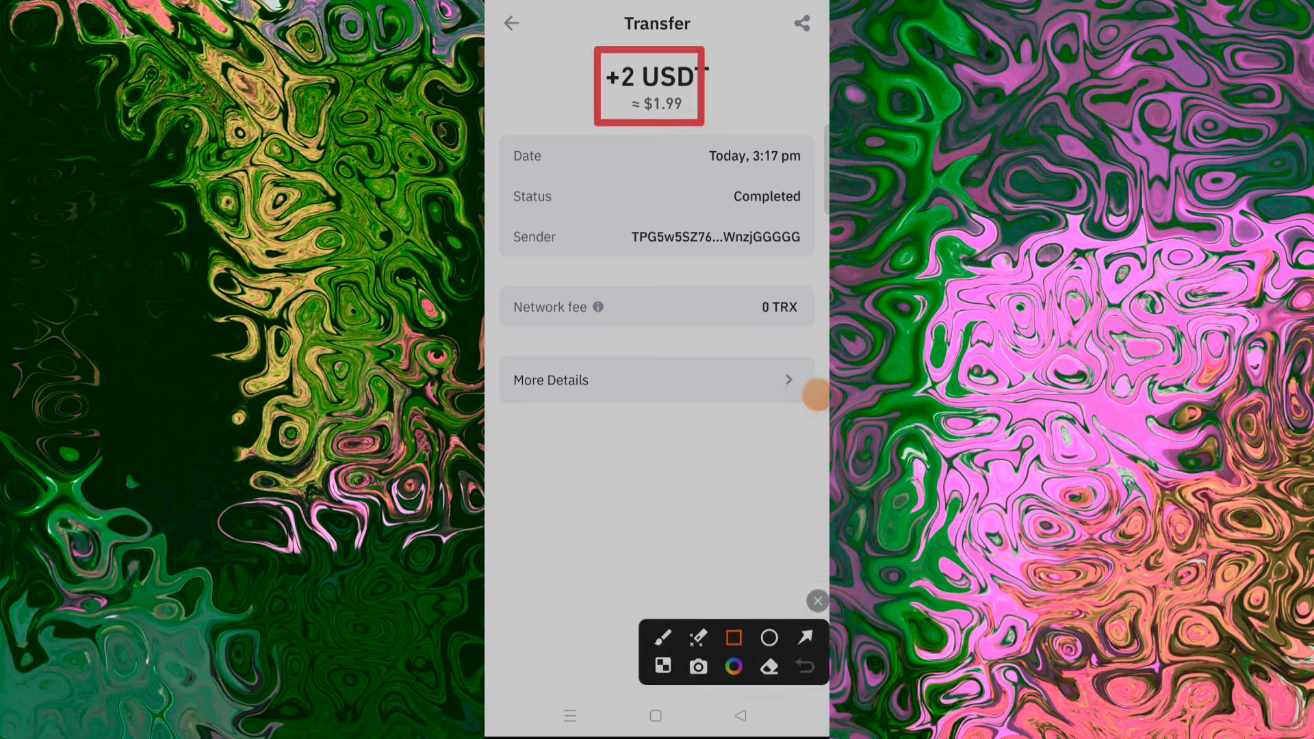